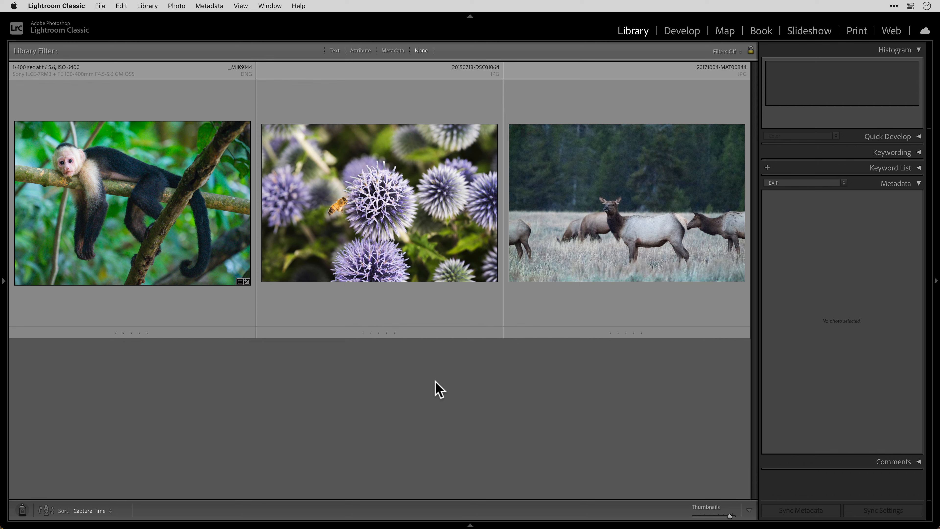
{"action": "mouse_move", "coordinate": [251, 386]}
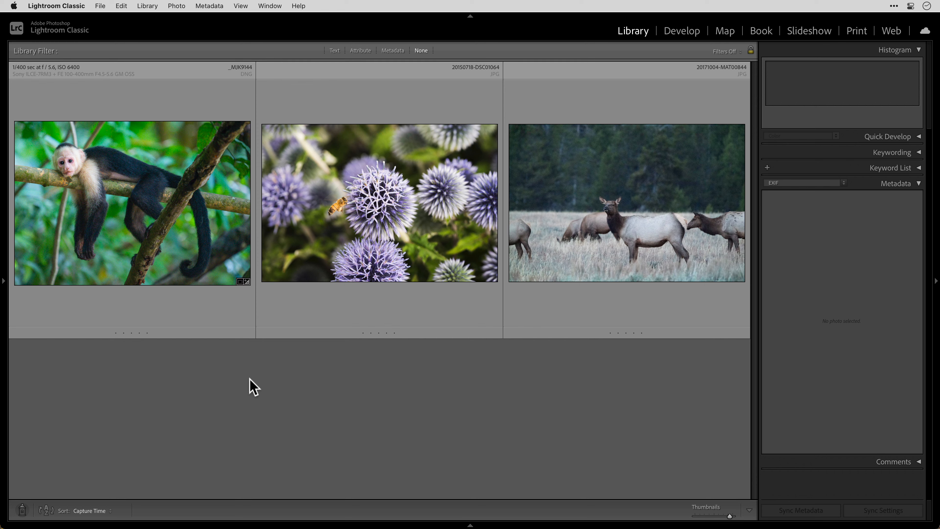
{"action": "mouse_move", "coordinate": [151, 246]}
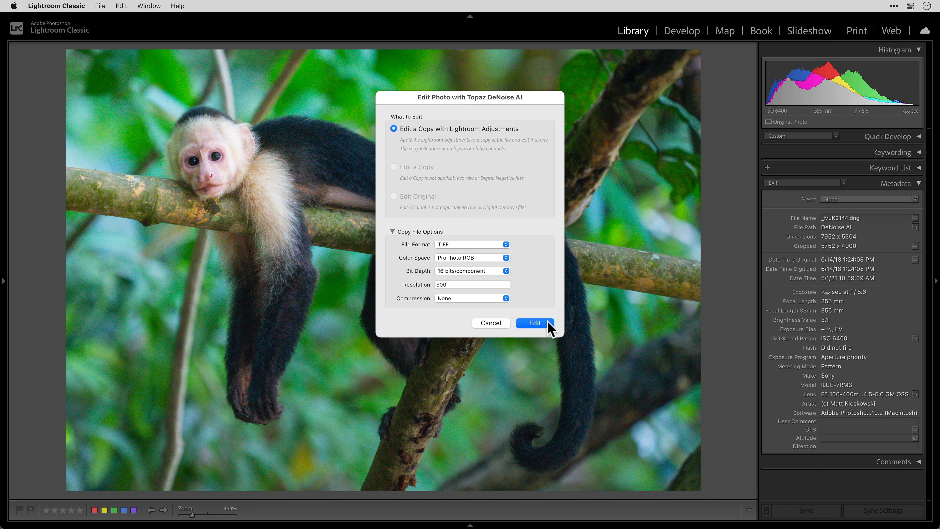
Step: Send a copy of the monkey photo with Lightroom adjustments to Topaz DeNoise AI
{"action": "left_click", "coordinate": [533, 324]}
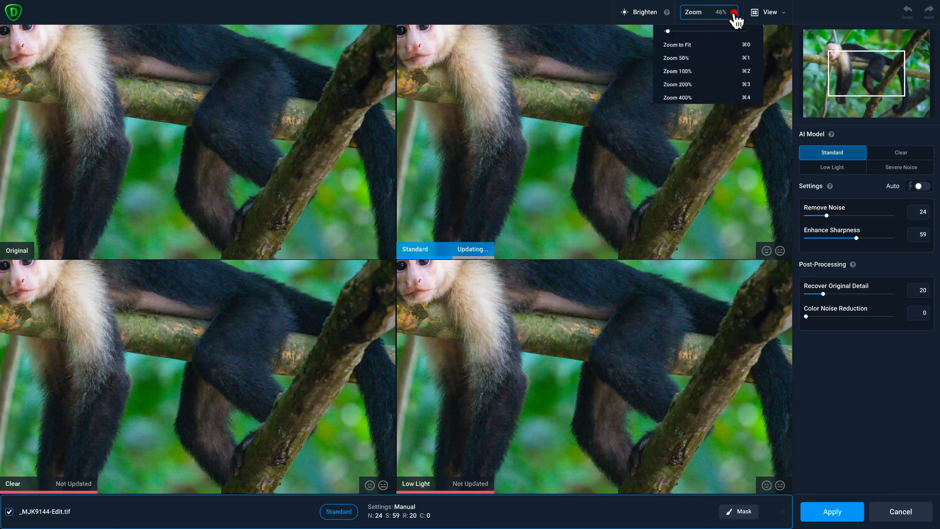
Step: Magnify the previews to 200% and move the view onto the monkey's face
{"action": "left_click", "coordinate": [677, 84]}
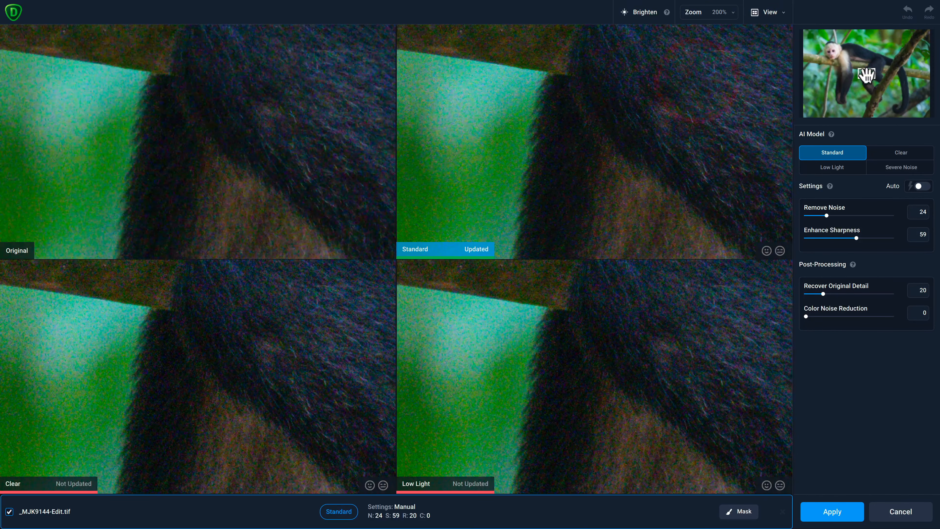
{"action": "left_click", "coordinate": [900, 152]}
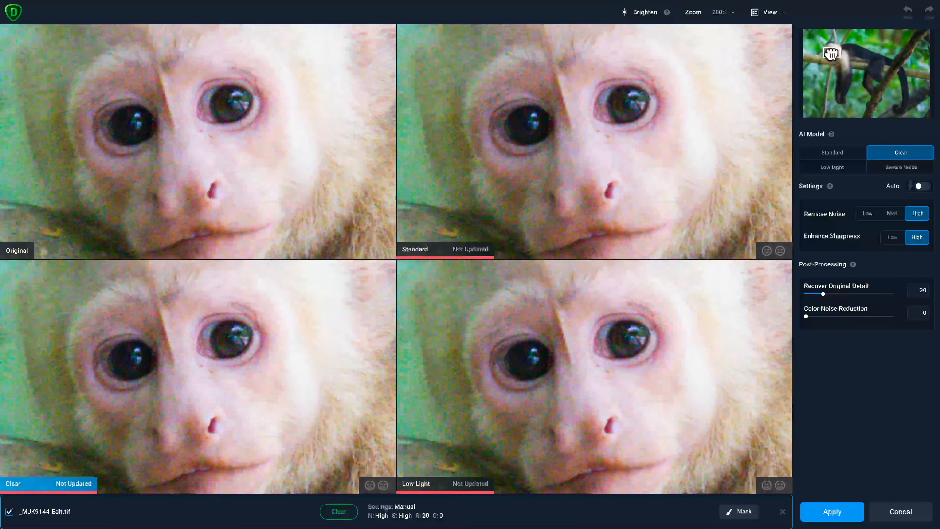
{"action": "left_click", "coordinate": [832, 152]}
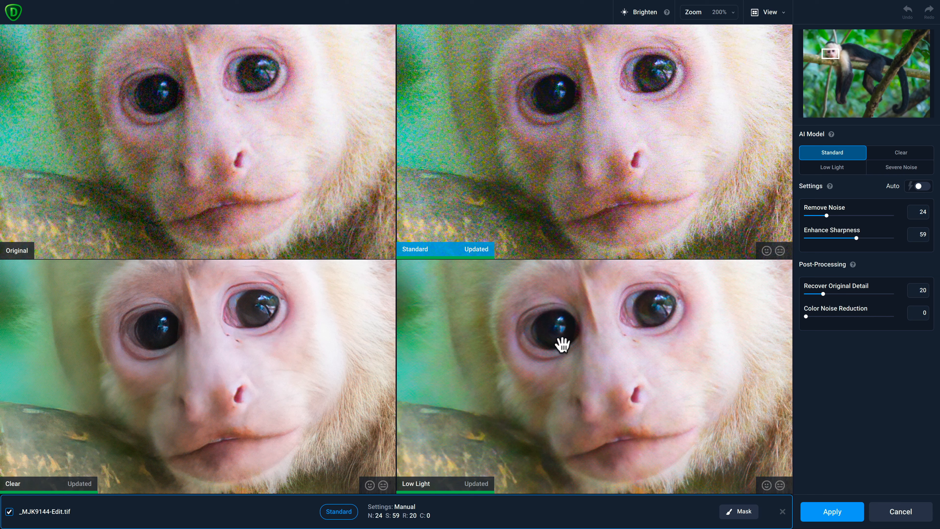
Step: Try the Low Light and Severe Noise models, then settle on the Clear model
{"action": "left_click", "coordinate": [833, 168]}
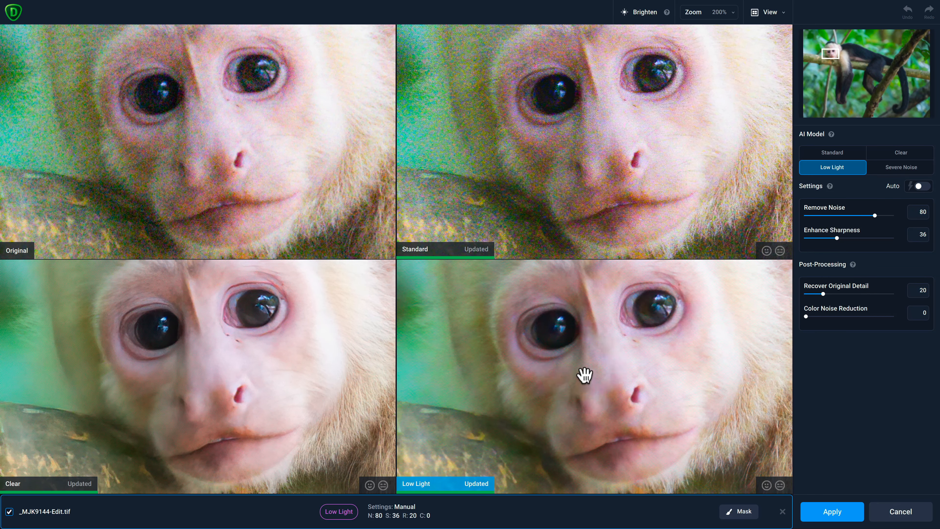
{"action": "mouse_move", "coordinate": [873, 182]}
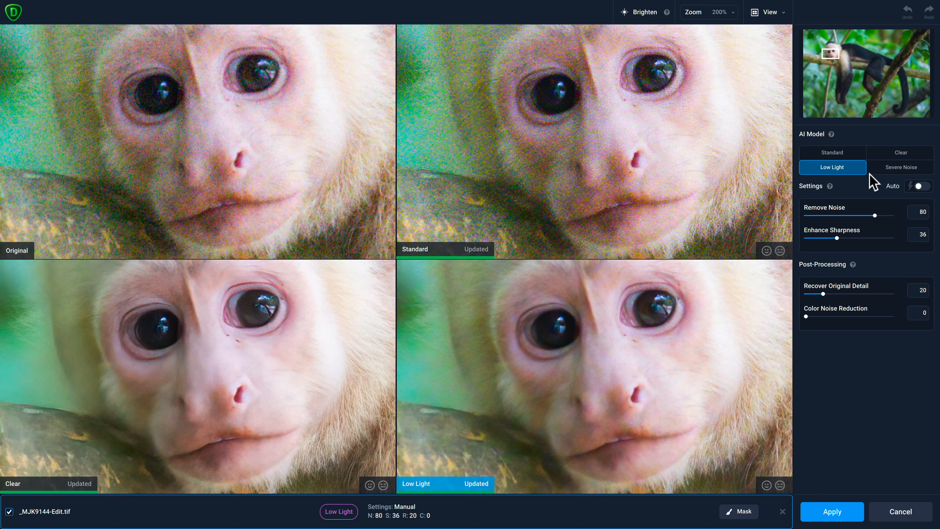
{"action": "left_click", "coordinate": [901, 167]}
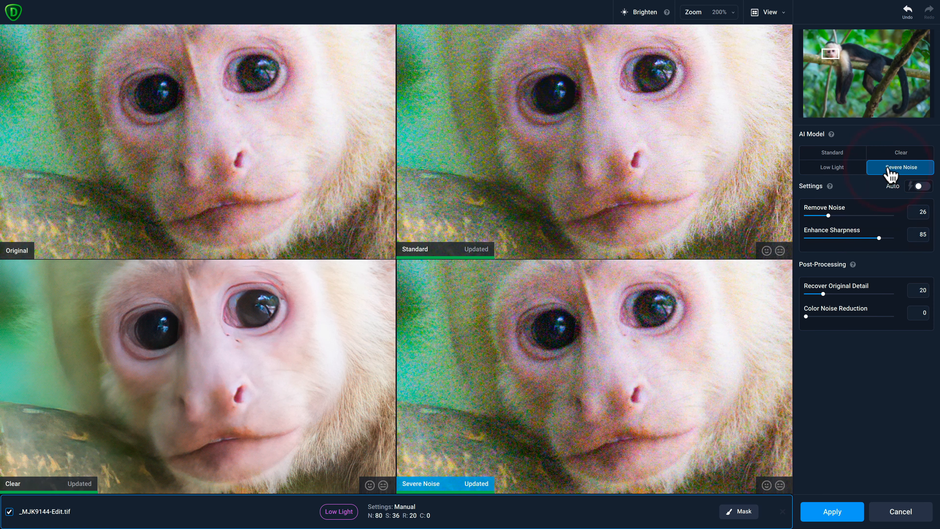
{"action": "left_click", "coordinate": [900, 167]}
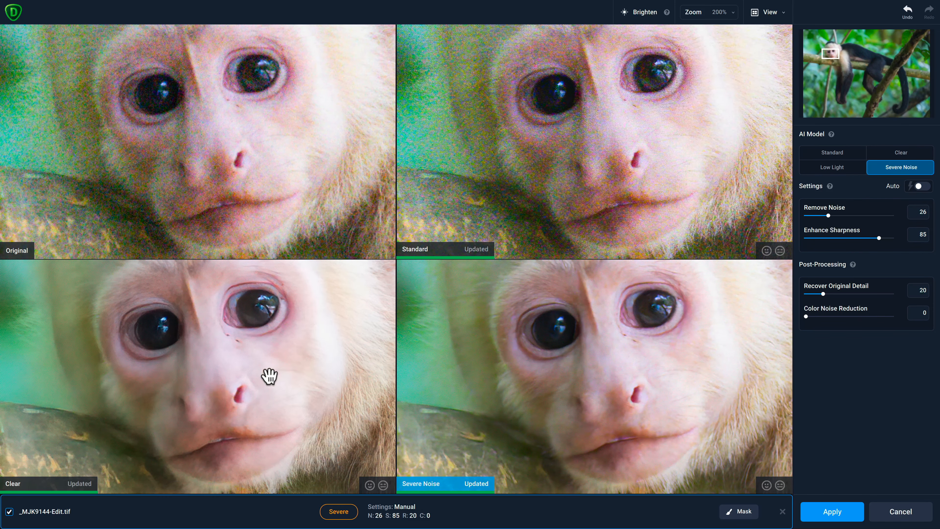
{"action": "left_click", "coordinate": [900, 152]}
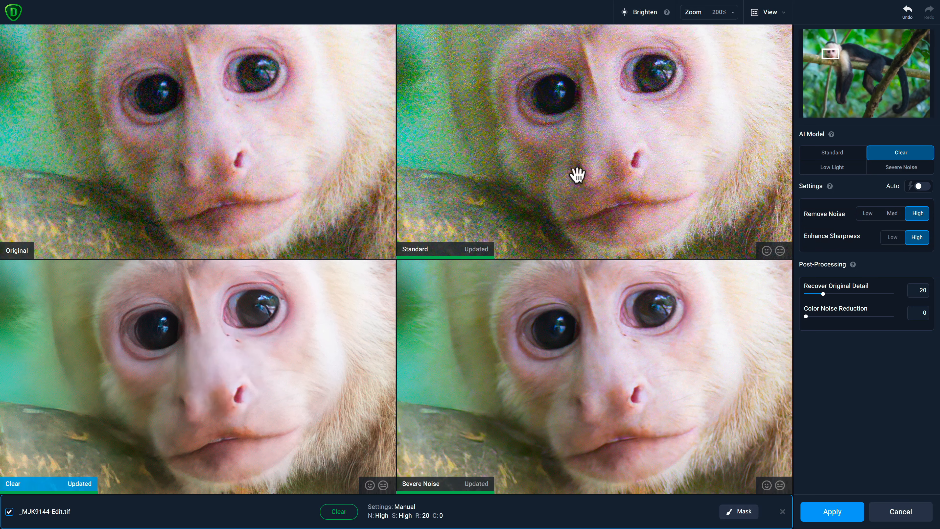
{"action": "left_click", "coordinate": [769, 12]}
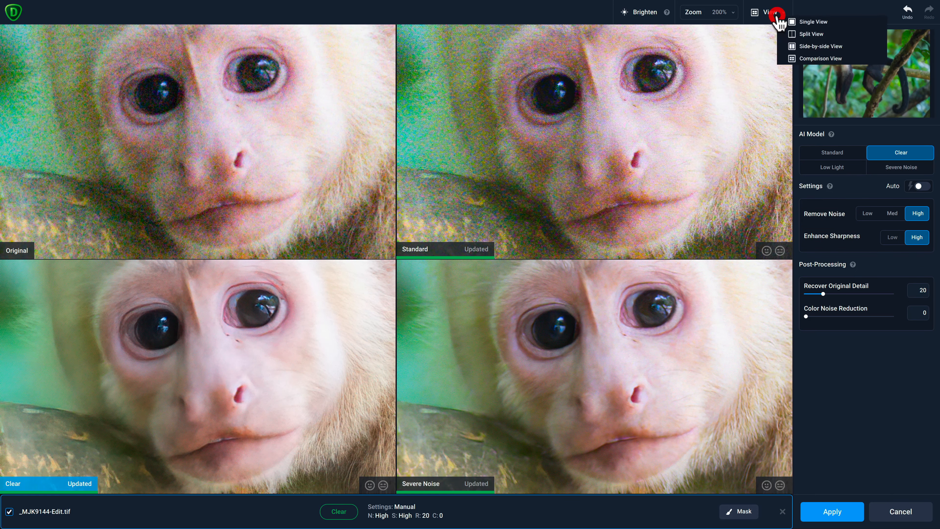
Step: Compare original and Clear preview side by side at 300%, focused on the monkey's eye
{"action": "left_click", "coordinate": [811, 34]}
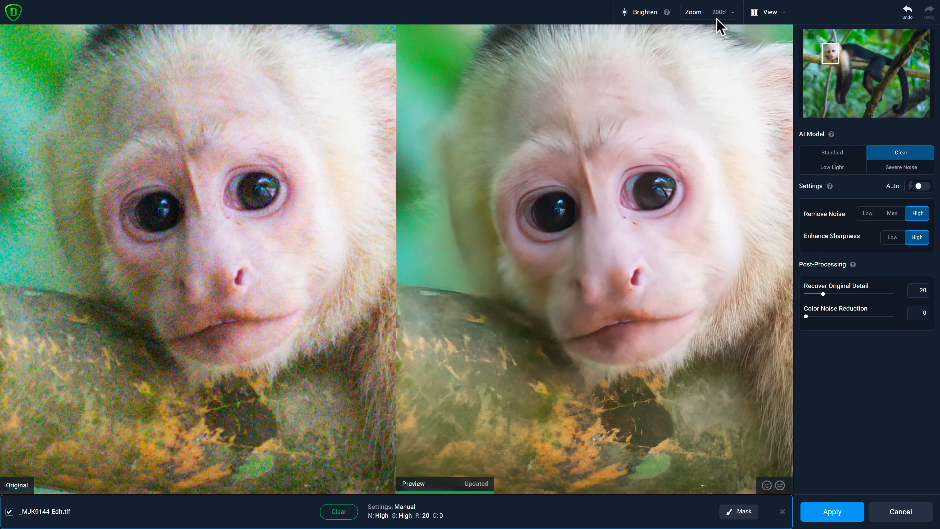
{"action": "left_click", "coordinate": [717, 12]}
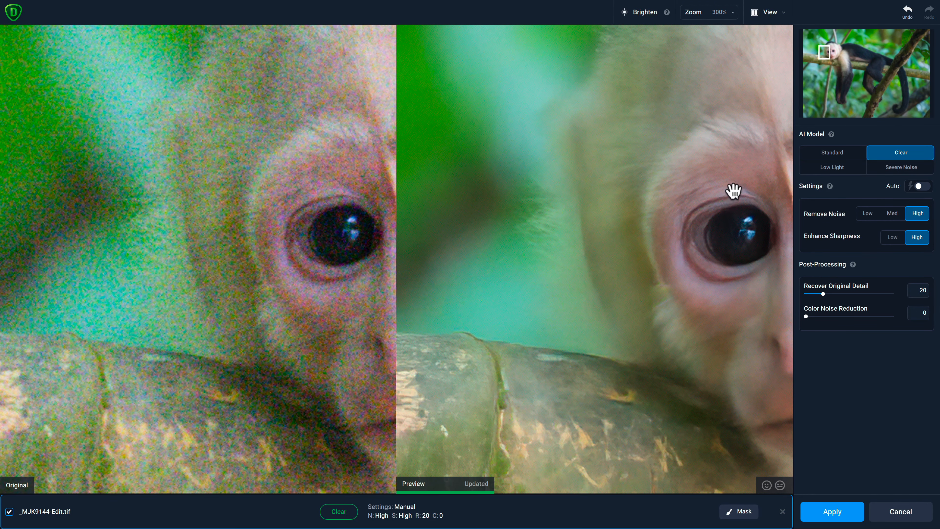
{"action": "left_click", "coordinate": [768, 11]}
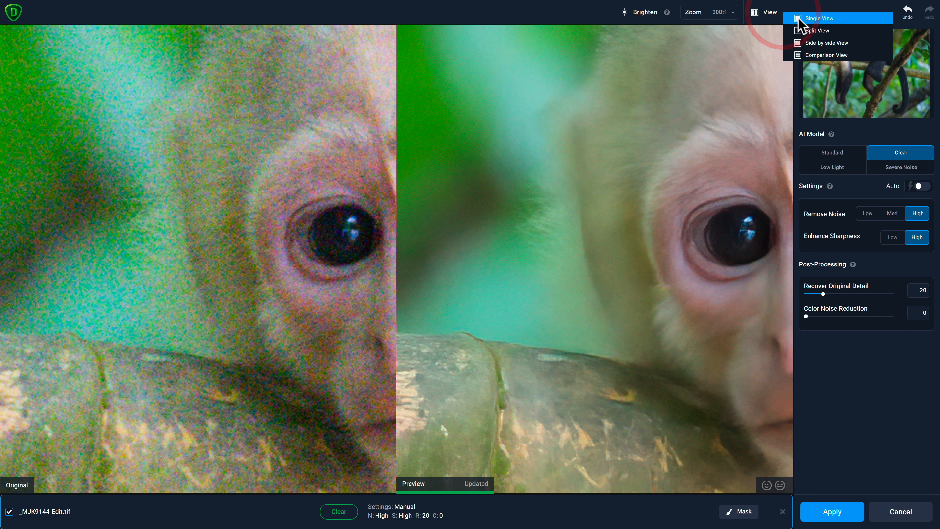
Step: View the denoised preview alone at 200%, then apply the Clear denoising to the photo
{"action": "left_click", "coordinate": [820, 18]}
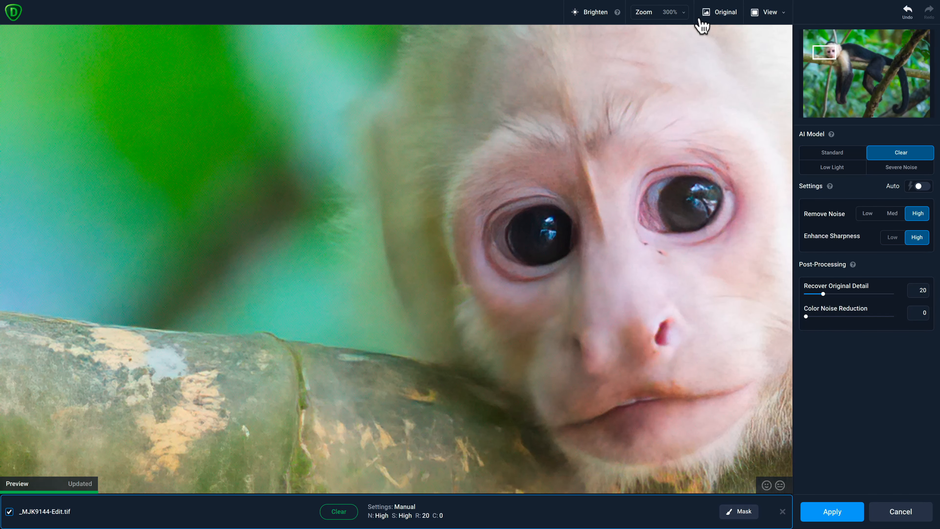
{"action": "left_click", "coordinate": [658, 12]}
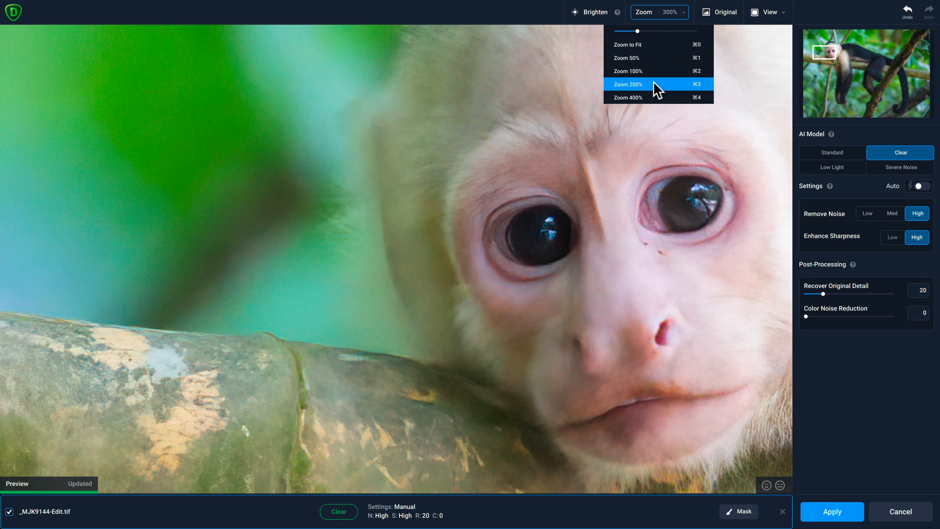
{"action": "left_click", "coordinate": [628, 84]}
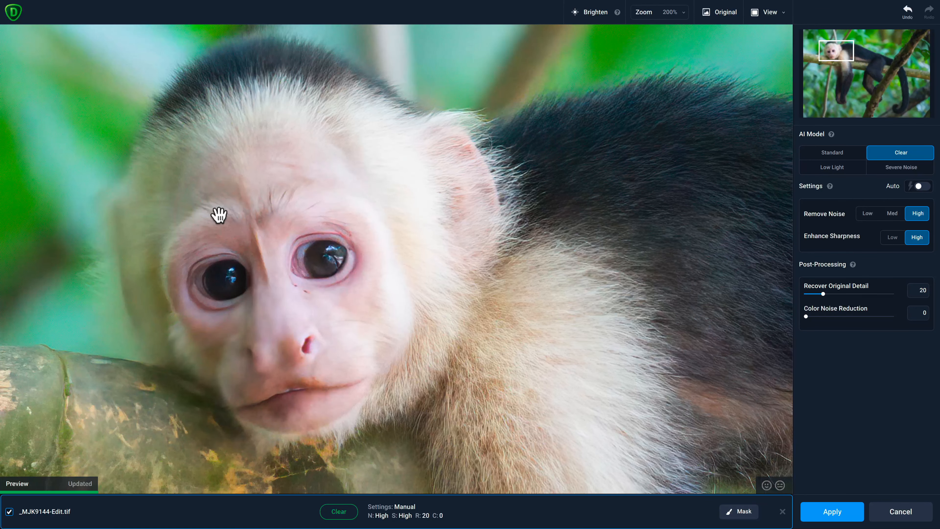
{"action": "left_click", "coordinate": [719, 12]}
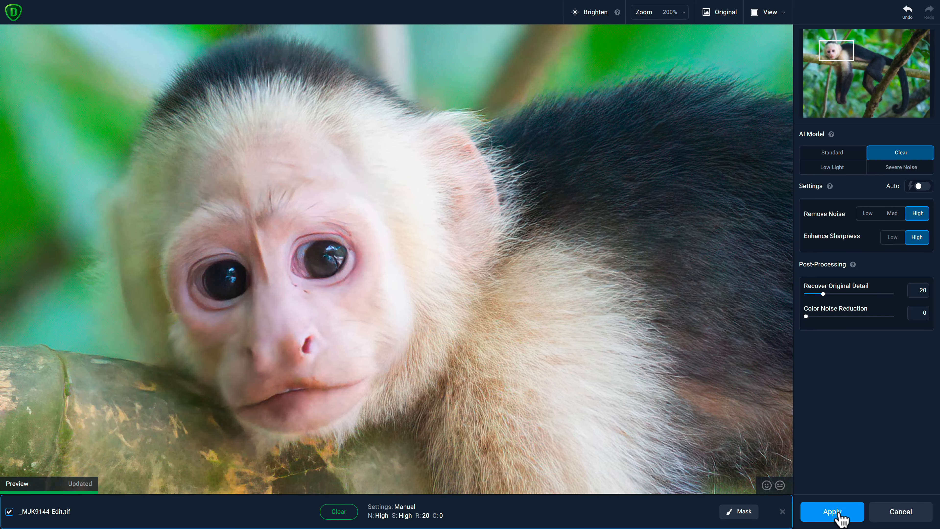
{"action": "left_click", "coordinate": [832, 511]}
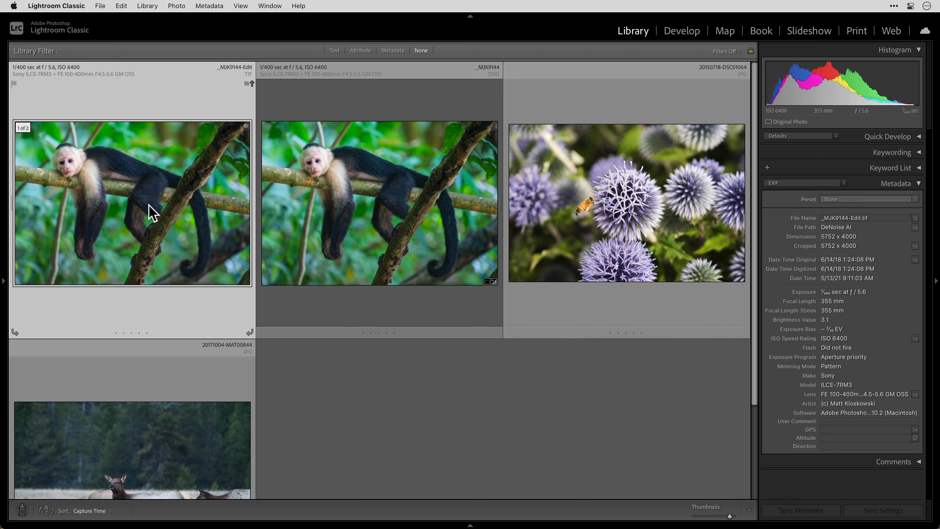
Step: Select the original DNG with the denoised TIFF and compare them side by side
{"action": "left_click", "coordinate": [380, 203]}
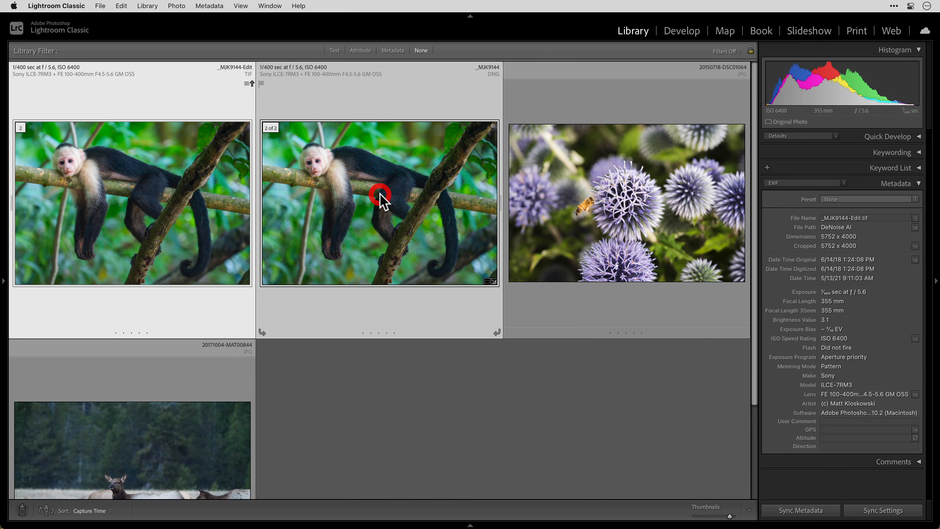
{"action": "key", "text": "c"}
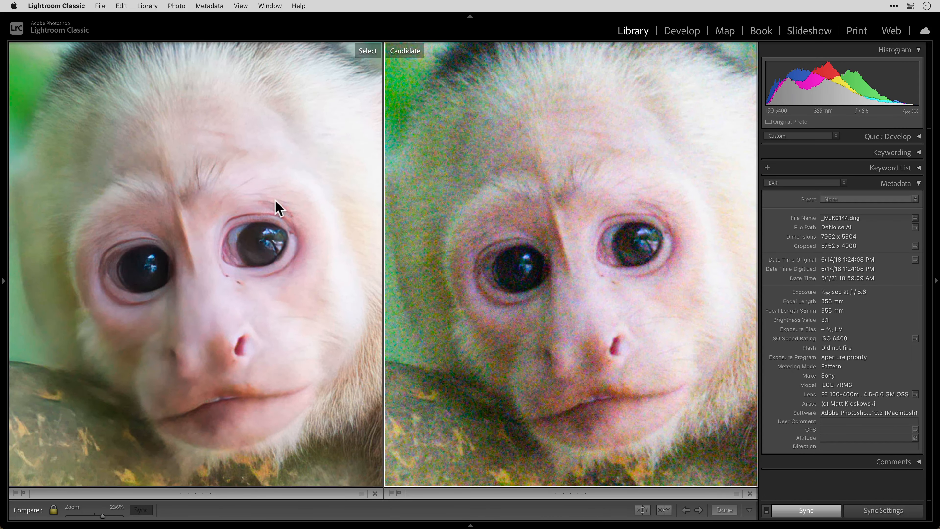
{"action": "mouse_move", "coordinate": [593, 244]}
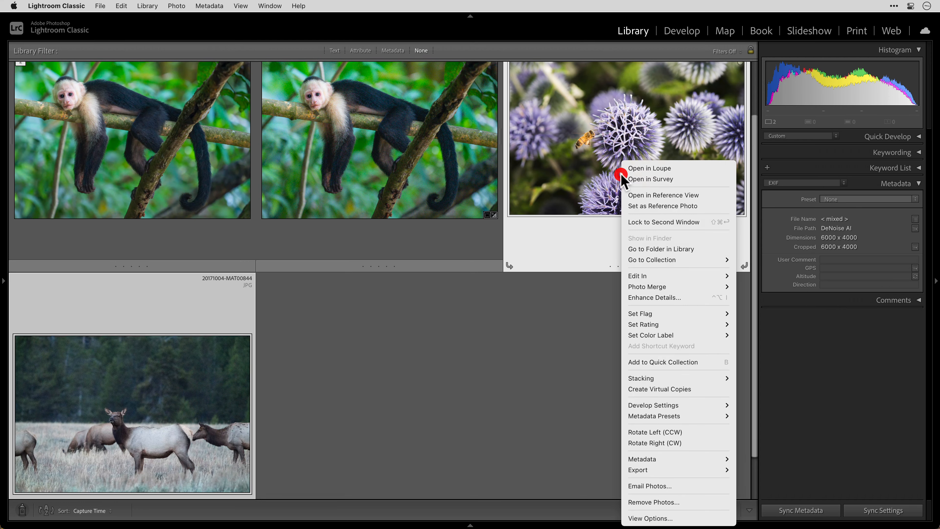
{"action": "mouse_move", "coordinate": [637, 275]}
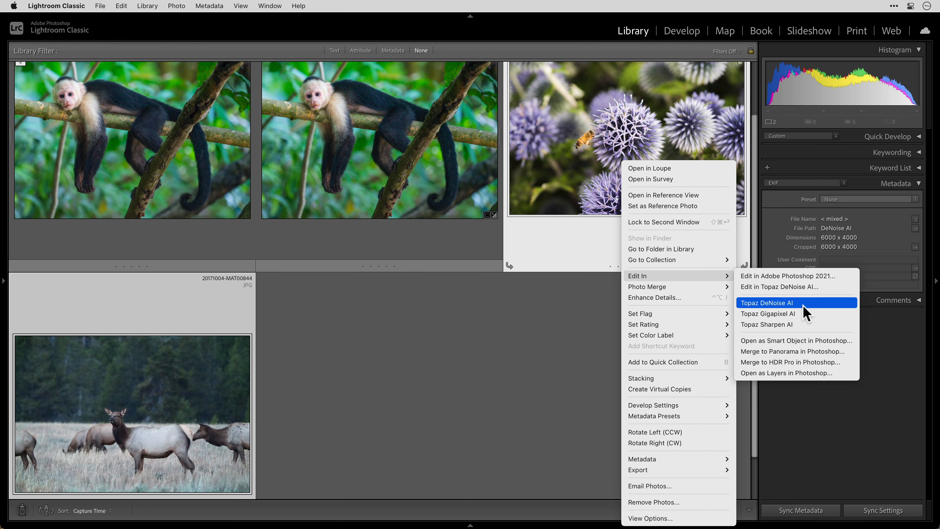
Step: Send the bee and elk photos to DeNoise AI as copies with Lightroom adjustments
{"action": "left_click", "coordinate": [768, 302]}
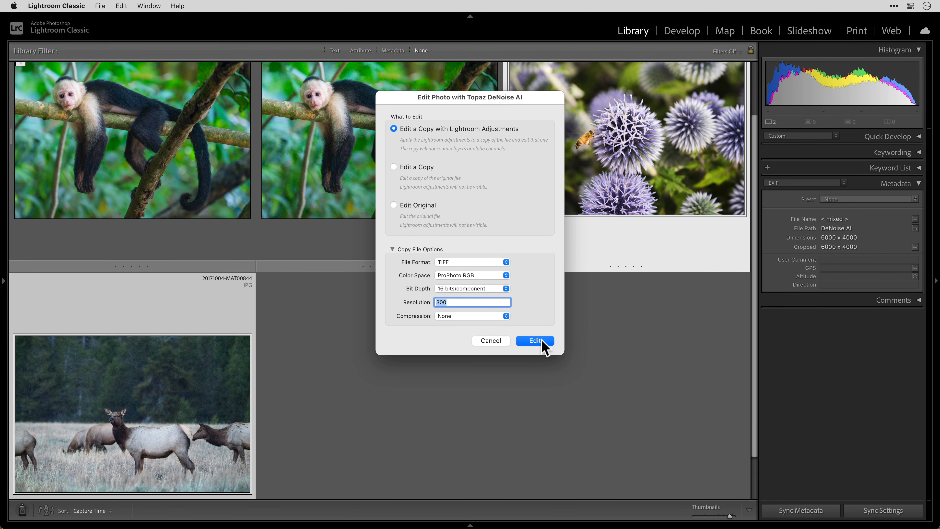
{"action": "left_click", "coordinate": [534, 341]}
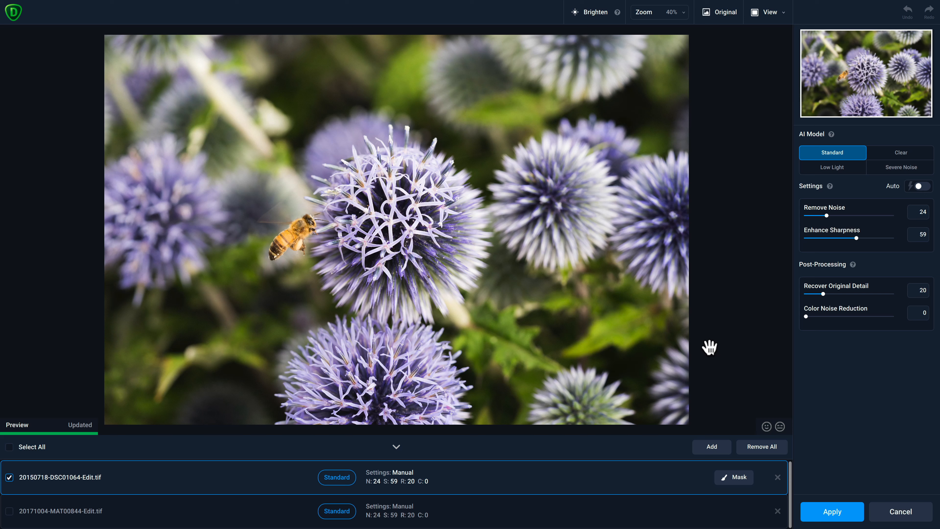
{"action": "mouse_move", "coordinate": [473, 512]}
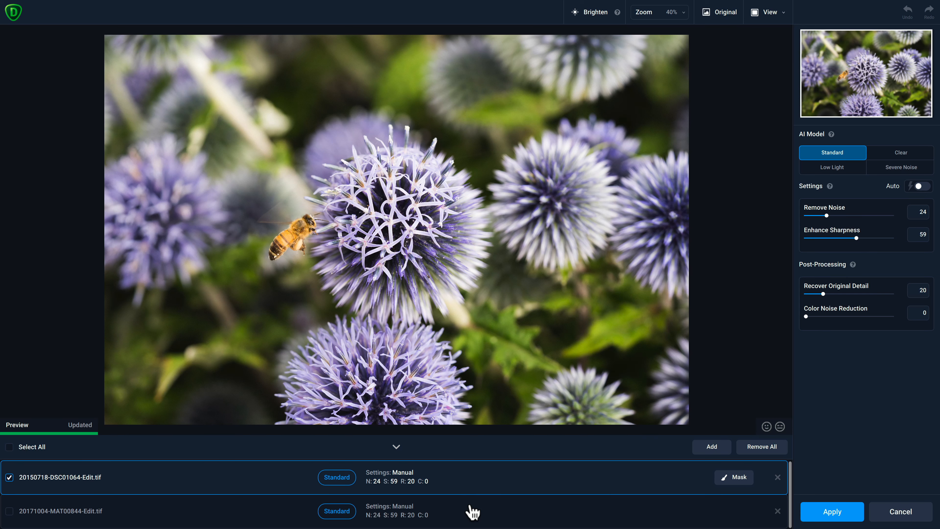
Step: Preview the elk photo, then switch back to the bee photo
{"action": "left_click", "coordinate": [483, 510]}
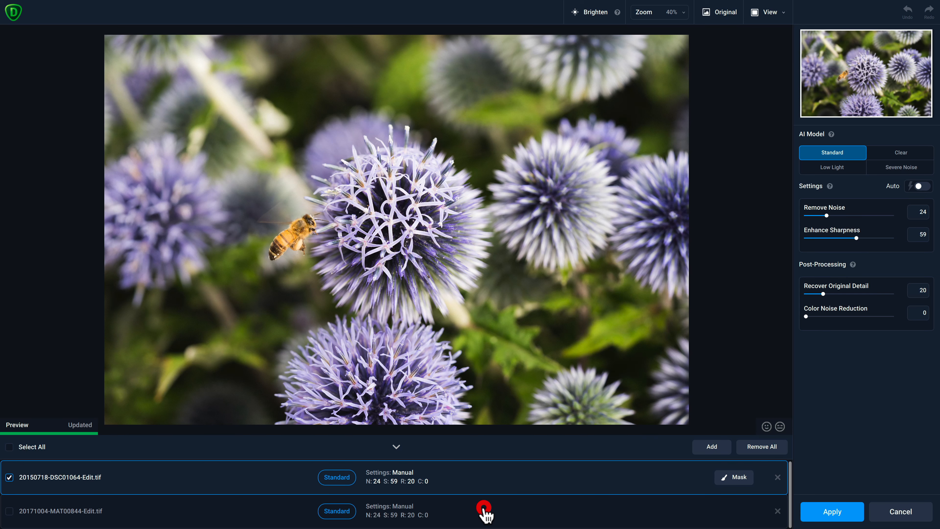
{"action": "left_click", "coordinate": [486, 511]}
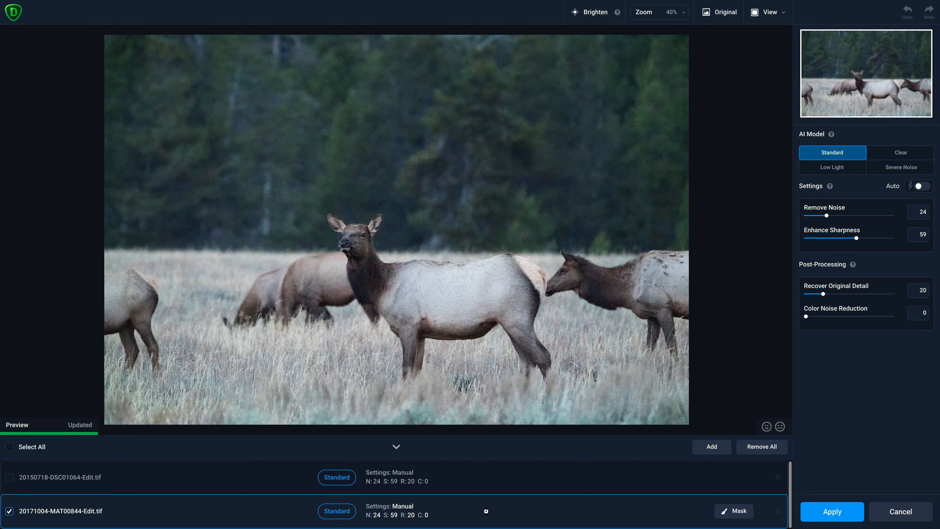
{"action": "left_click", "coordinate": [59, 478]}
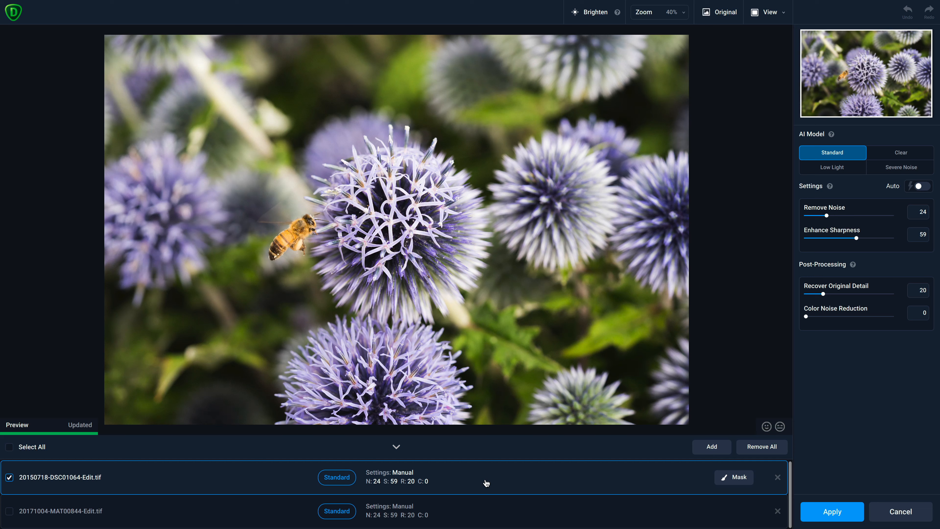
{"action": "mouse_move", "coordinate": [781, 24]}
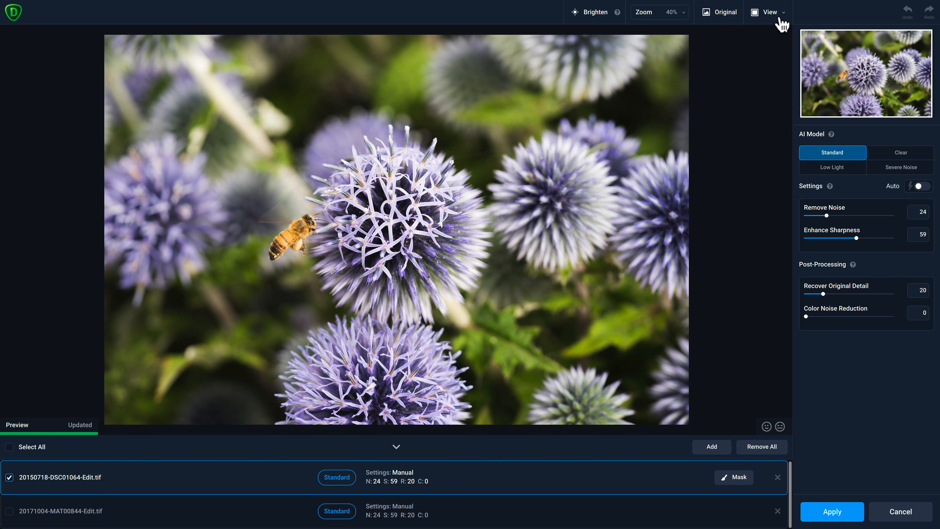
Step: Compare the AI models in four panels at 400%, centred on the bee's head
{"action": "left_click", "coordinate": [772, 12]}
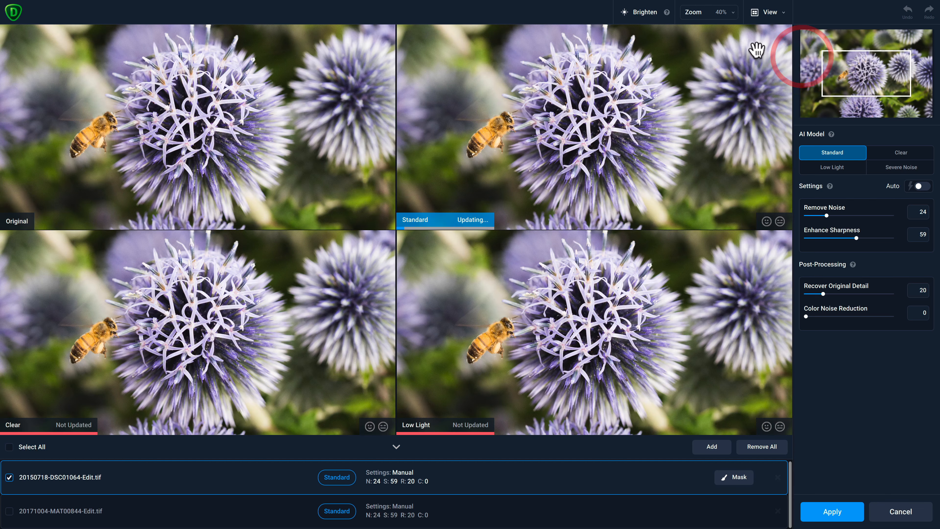
{"action": "left_click", "coordinate": [708, 11]}
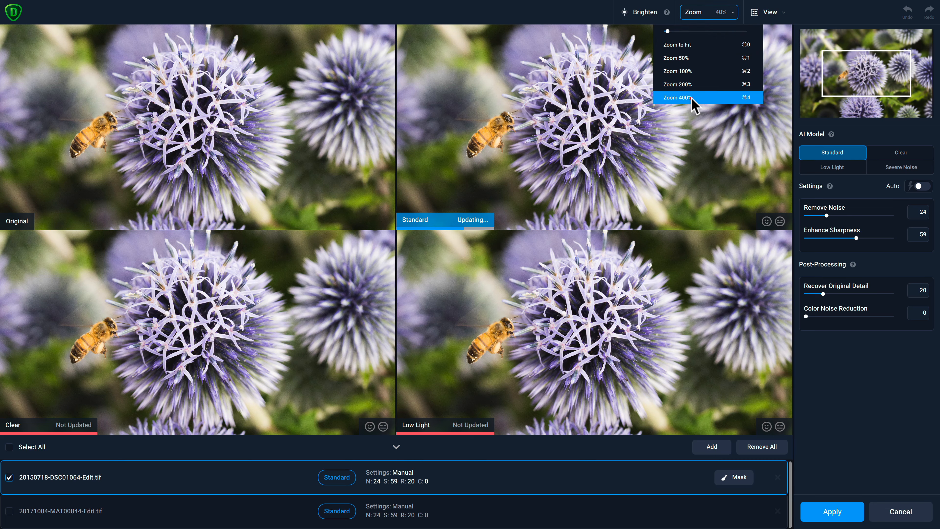
{"action": "left_click", "coordinate": [833, 168]}
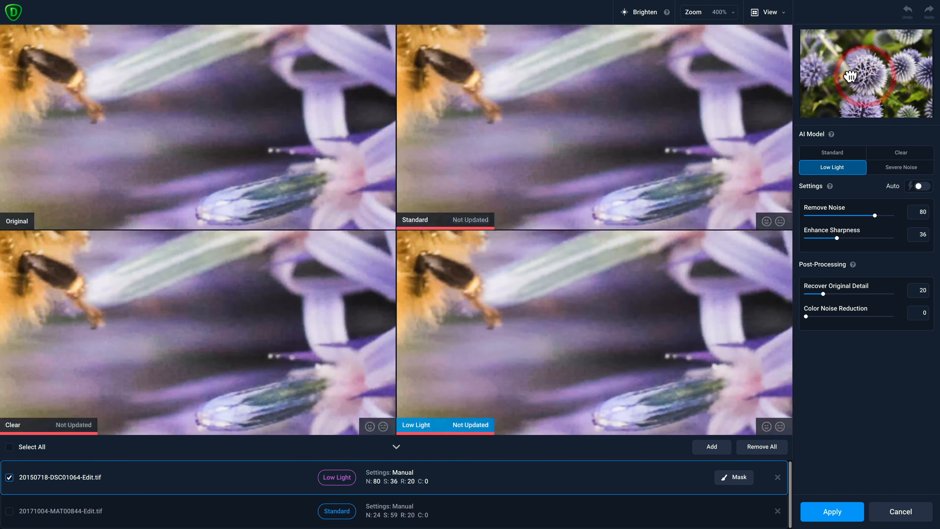
{"action": "left_click", "coordinate": [831, 152]}
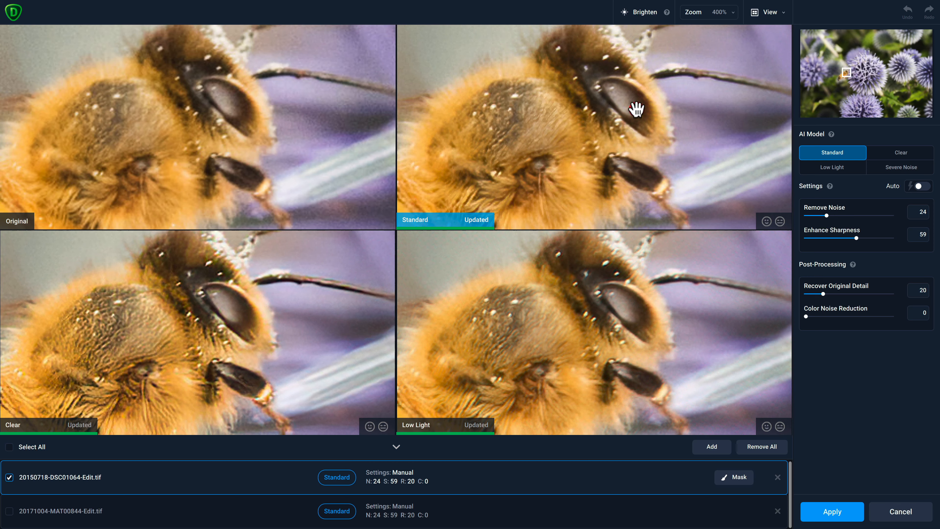
Step: Show original beside preview and set Remove Noise to 80
{"action": "left_click", "coordinate": [770, 11]}
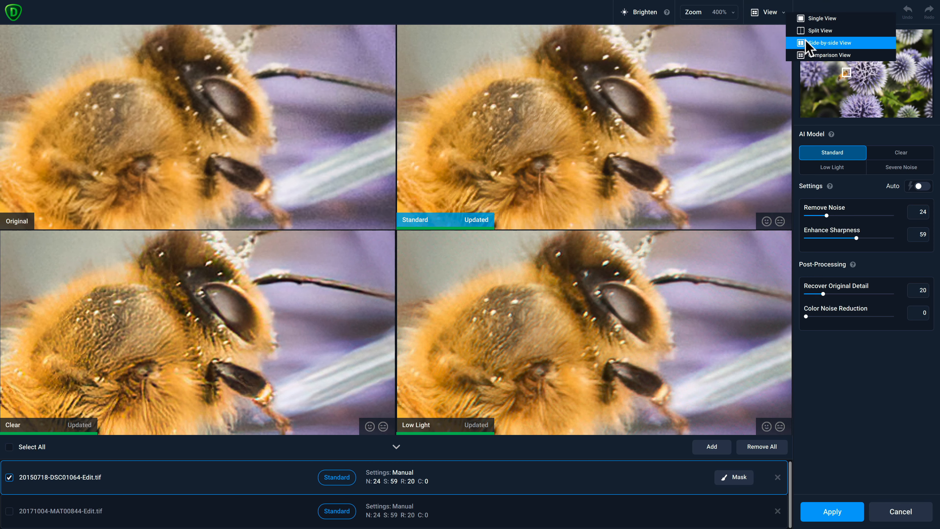
{"action": "left_click", "coordinate": [831, 43]}
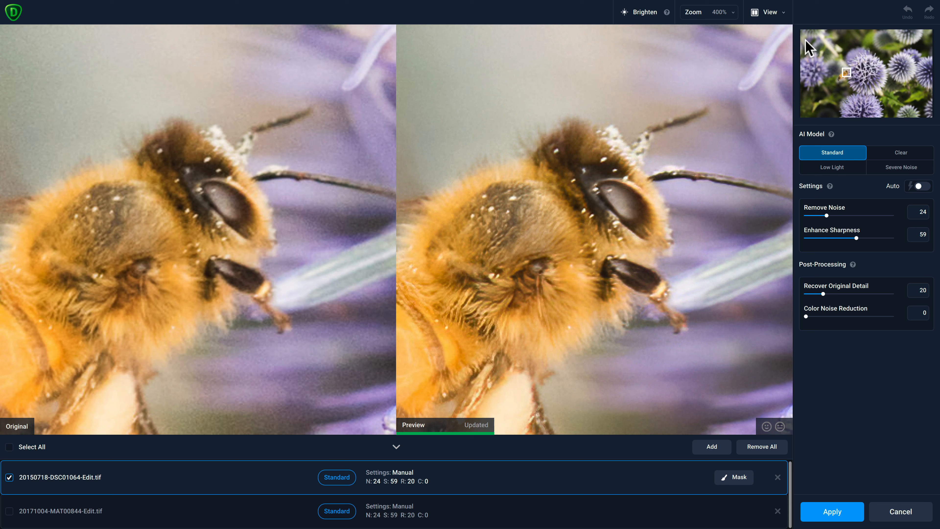
{"action": "mouse_move", "coordinate": [810, 217]}
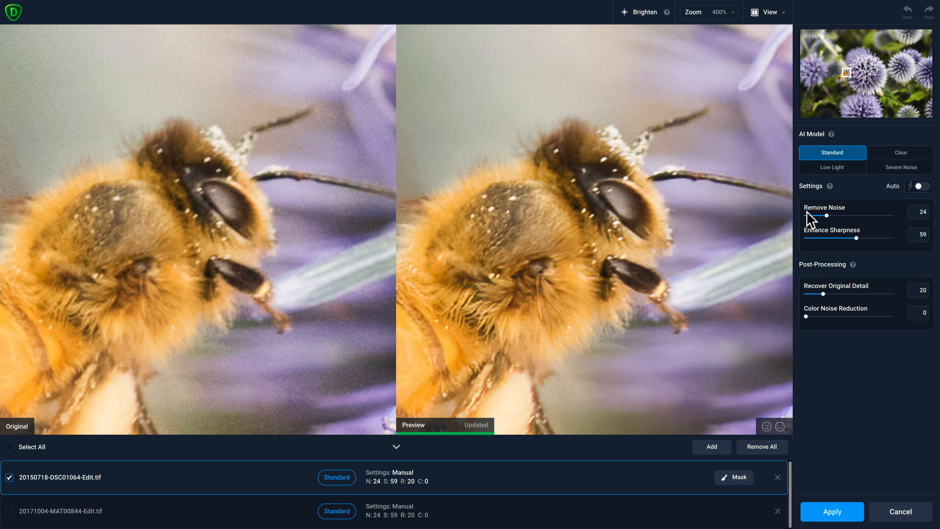
{"action": "left_click_drag", "start_coordinate": [827, 216], "coordinate": [832, 216]}
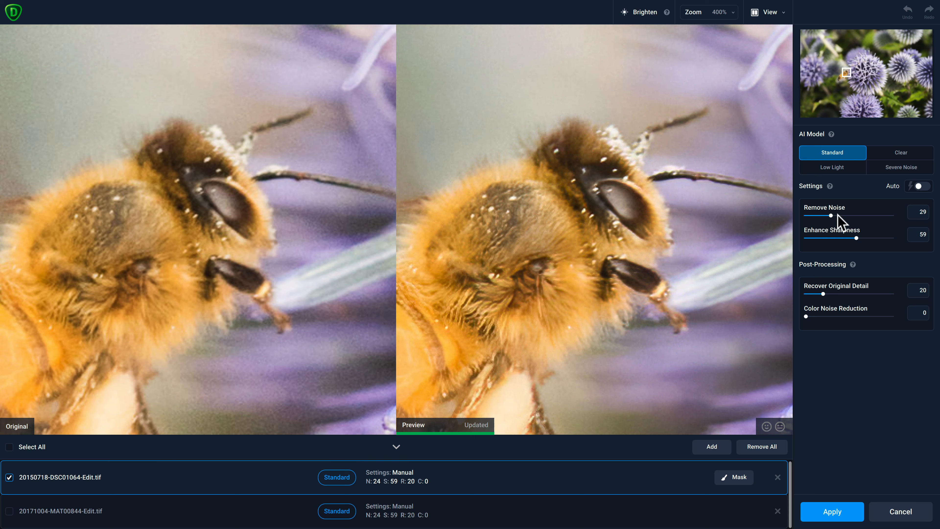
{"action": "left_click_drag", "start_coordinate": [831, 216], "coordinate": [868, 216]}
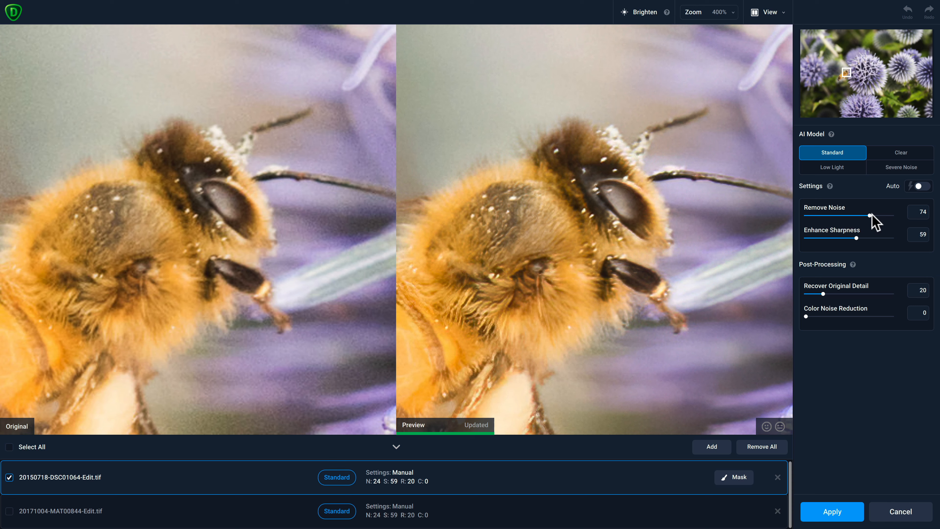
{"action": "left_click_drag", "start_coordinate": [876, 216], "coordinate": [885, 216]}
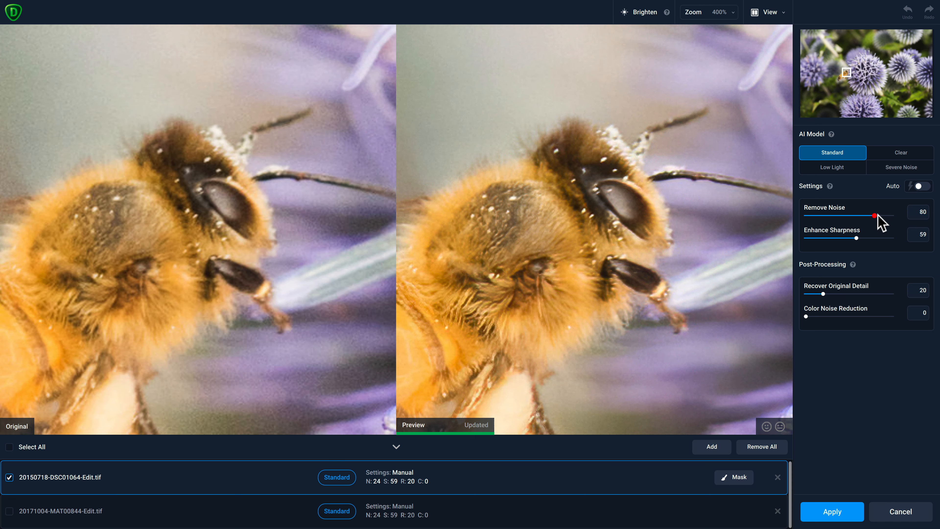
Step: Set Enhance Sharpness to 80 and Recover Original Detail to 10
{"action": "left_click_drag", "start_coordinate": [878, 216], "coordinate": [893, 216]}
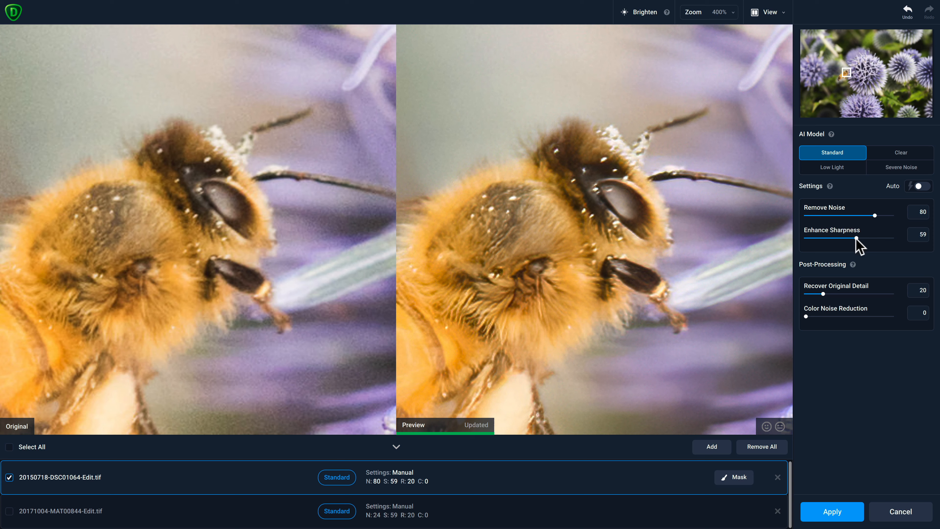
{"action": "left_click_drag", "start_coordinate": [850, 239], "coordinate": [876, 238]}
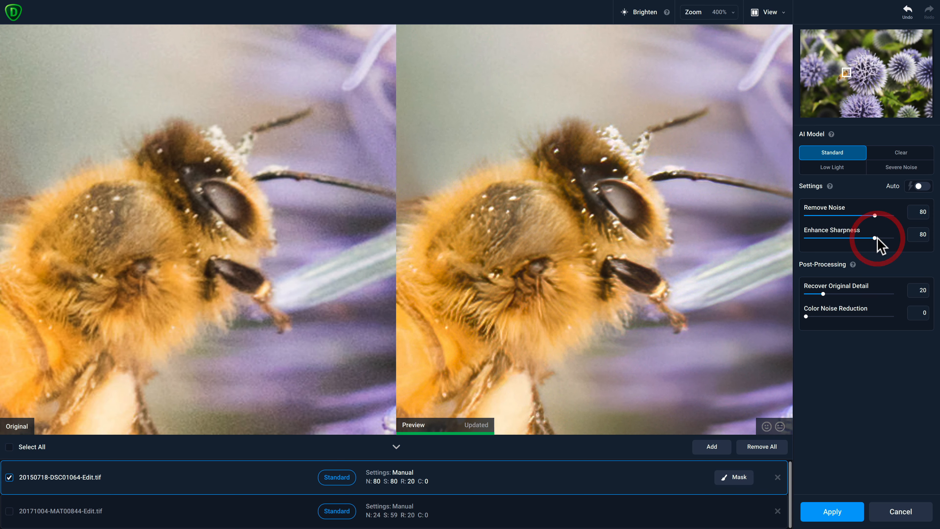
{"action": "mouse_move", "coordinate": [828, 297]}
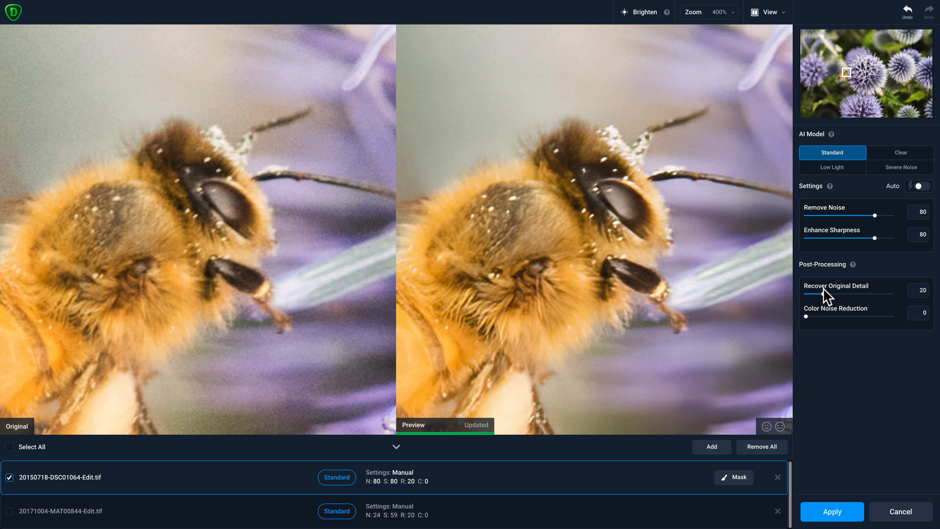
{"action": "mouse_move", "coordinate": [828, 300]}
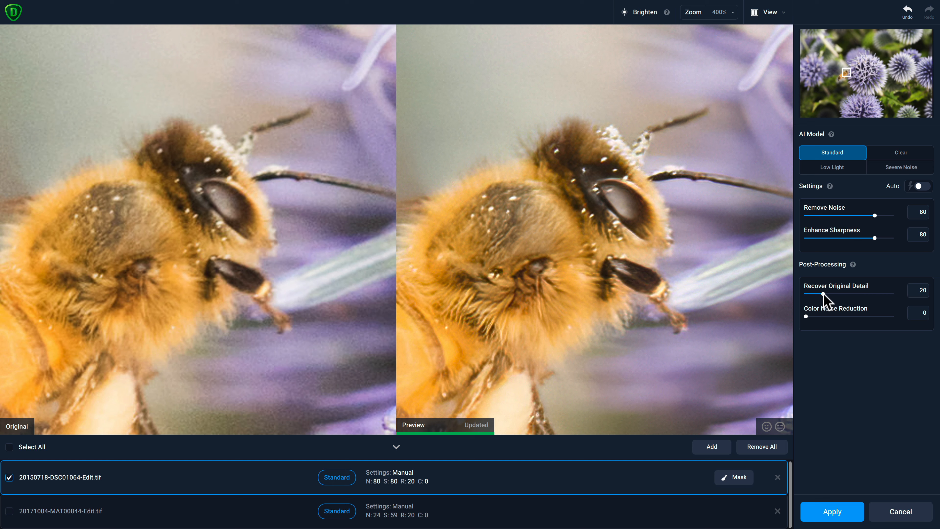
{"action": "left_click_drag", "start_coordinate": [842, 297], "coordinate": [815, 297]}
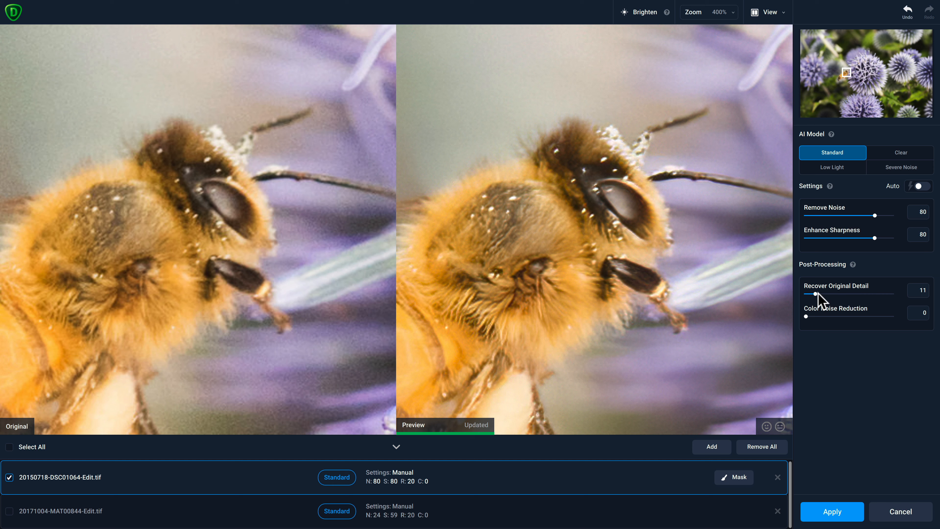
{"action": "left_click_drag", "start_coordinate": [815, 296], "coordinate": [813, 297]}
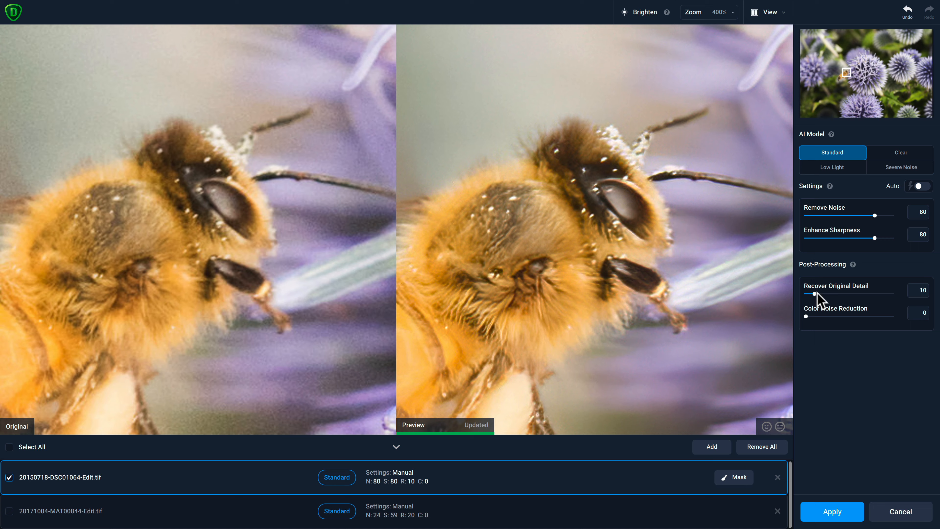
{"action": "left_click_drag", "start_coordinate": [822, 300], "coordinate": [675, 240]}
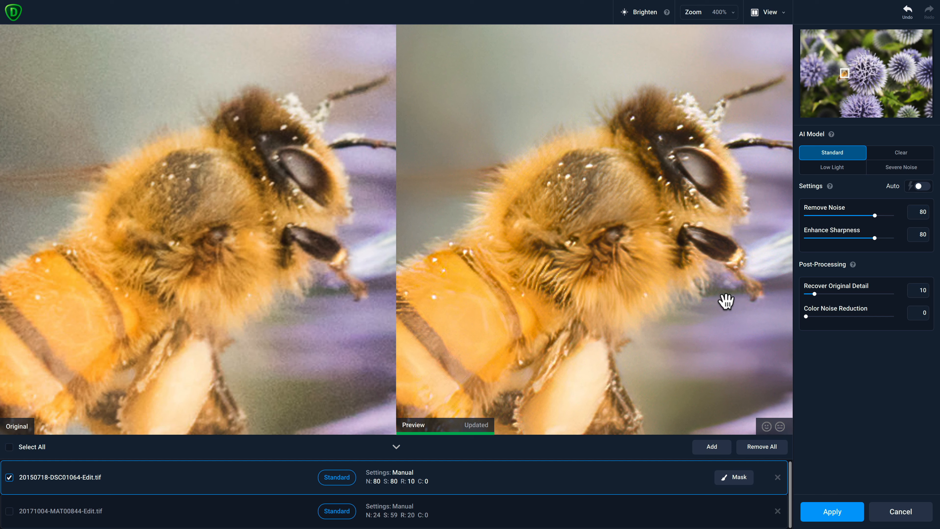
{"action": "mouse_move", "coordinate": [791, 77]}
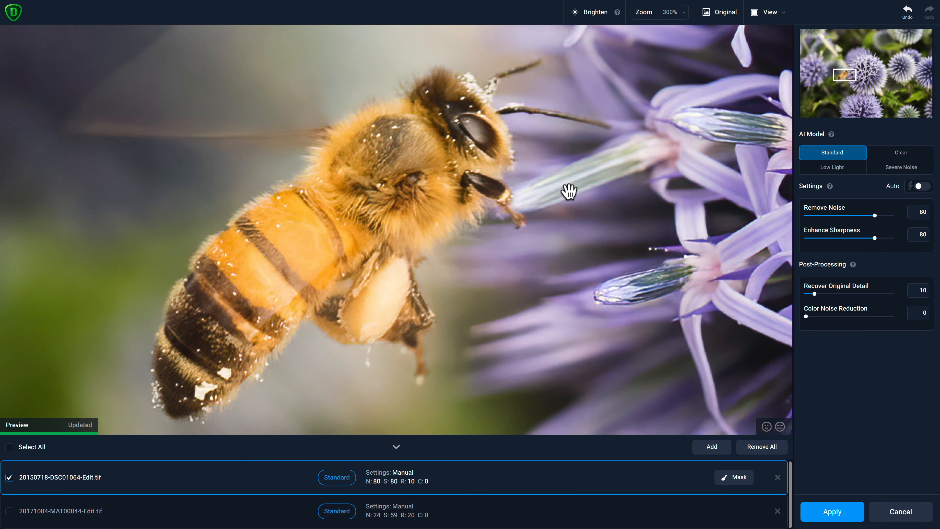
Step: Load the noisy elk photo for denoising
{"action": "left_click", "coordinate": [719, 11]}
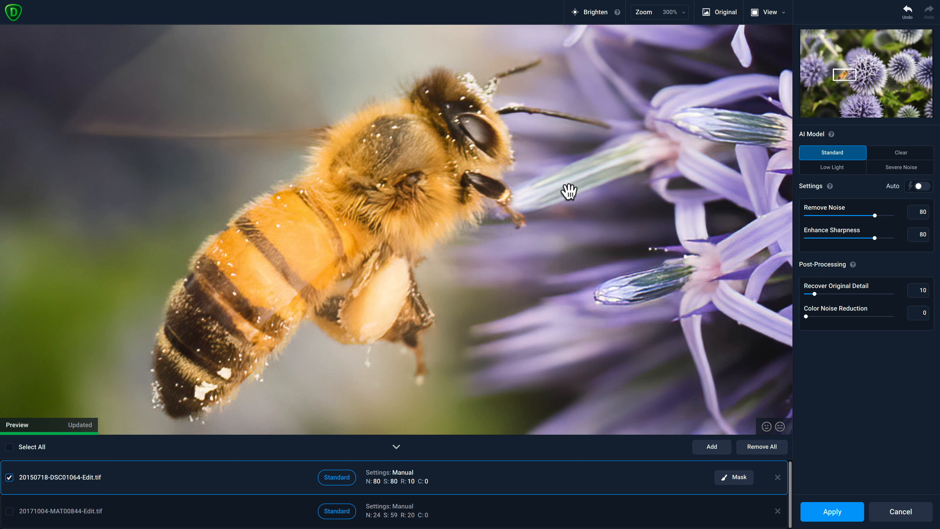
{"action": "mouse_move", "coordinate": [513, 476]}
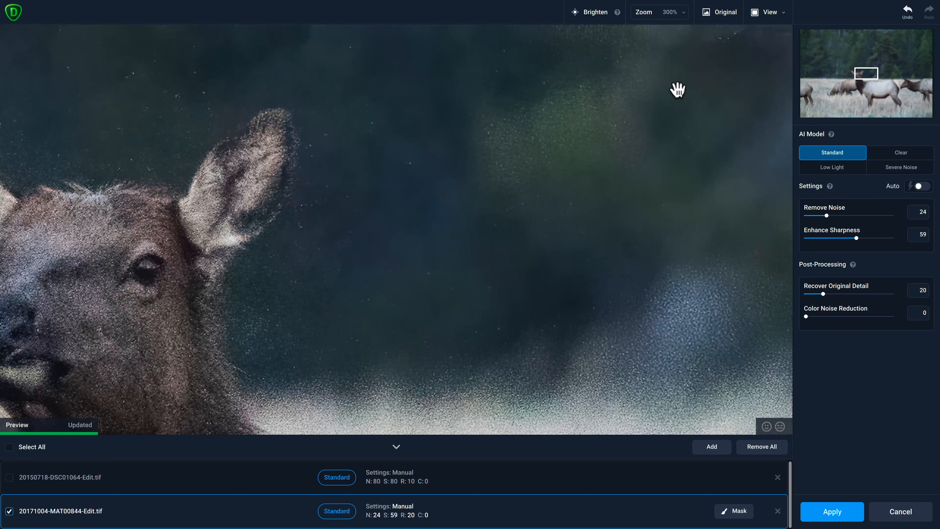
Step: Show the elk in Comparison View and reselect the Standard model
{"action": "left_click", "coordinate": [770, 12]}
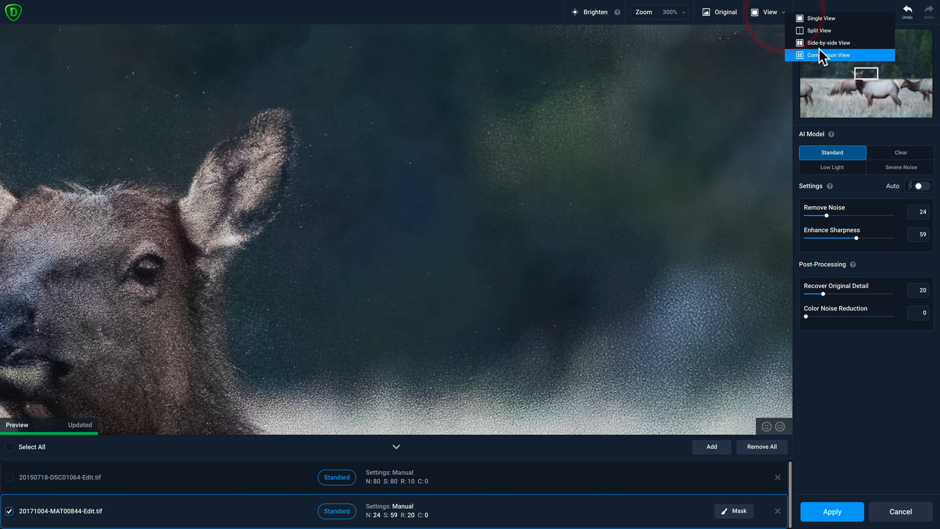
{"action": "left_click", "coordinate": [840, 55]}
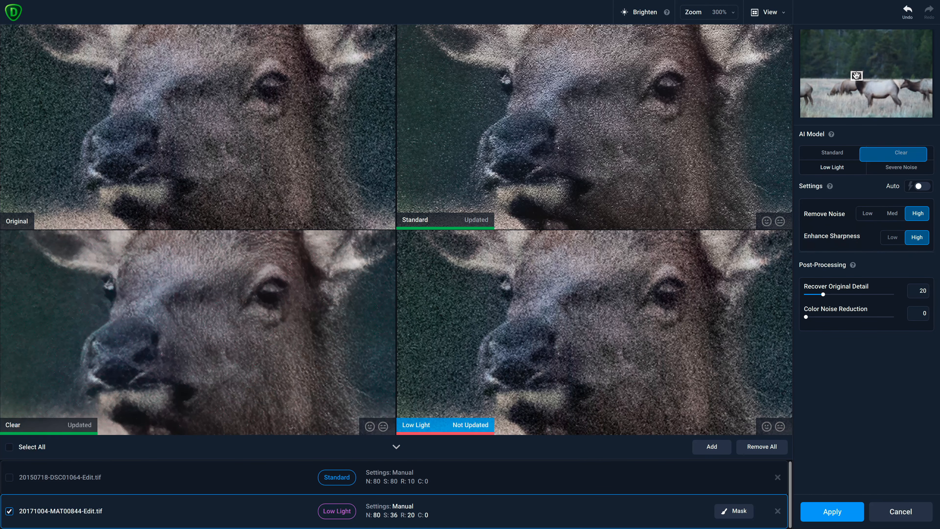
{"action": "left_click", "coordinate": [833, 152]}
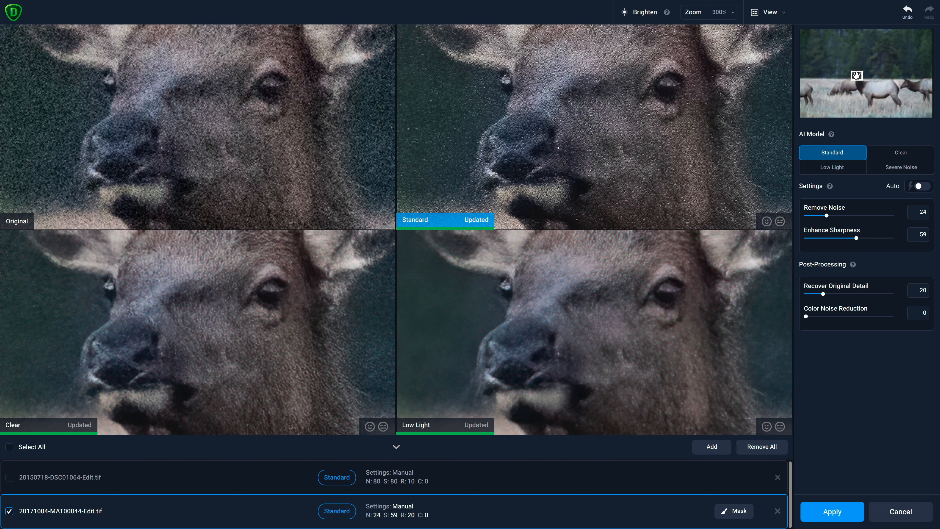
Step: View the elk at 200%, try Low Light, then return to Standard
{"action": "left_click", "coordinate": [709, 11]}
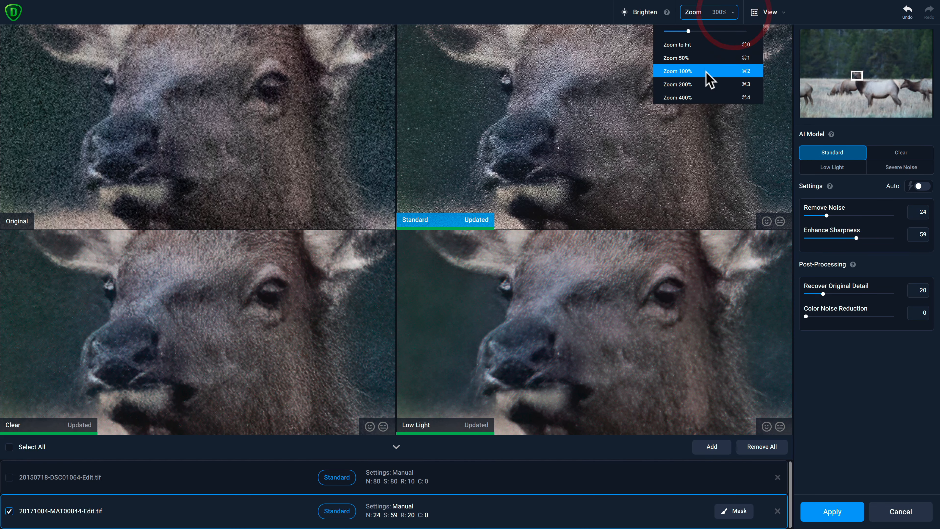
{"action": "left_click", "coordinate": [676, 84]}
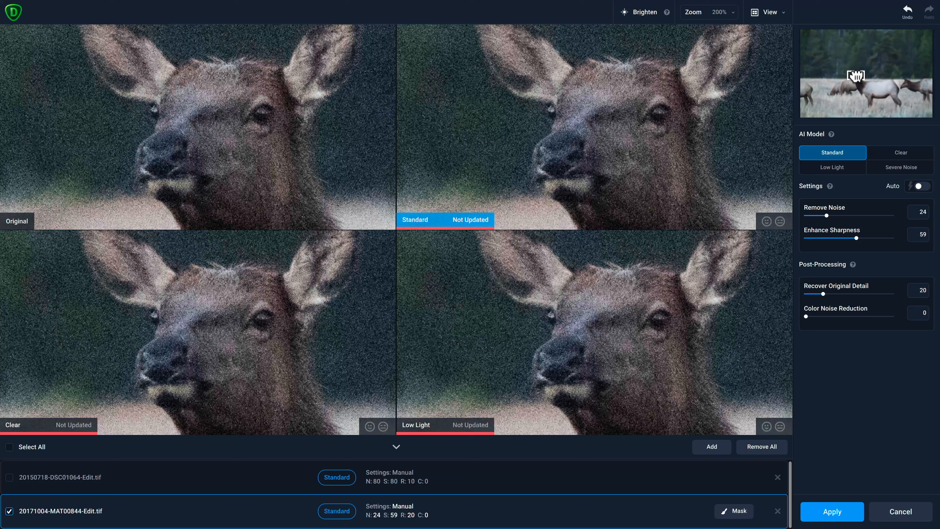
{"action": "left_click", "coordinate": [833, 168]}
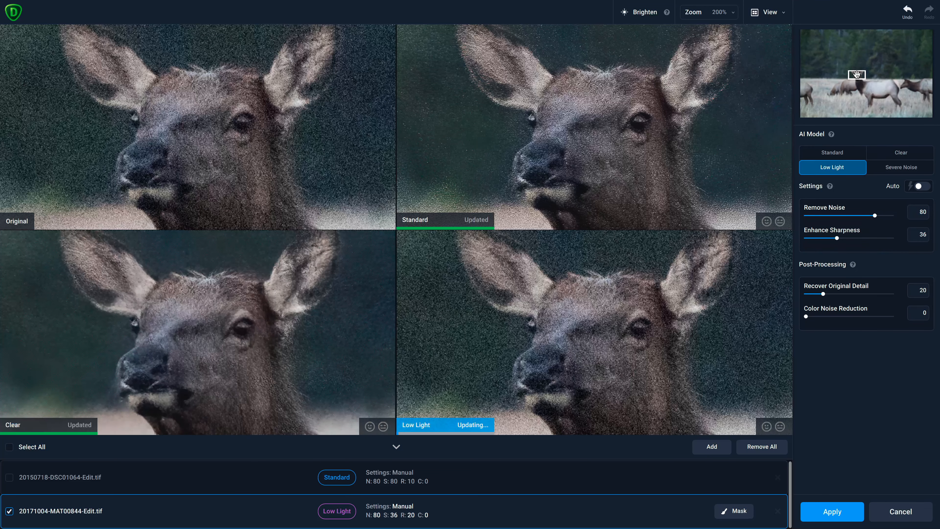
{"action": "left_click", "coordinate": [833, 153]}
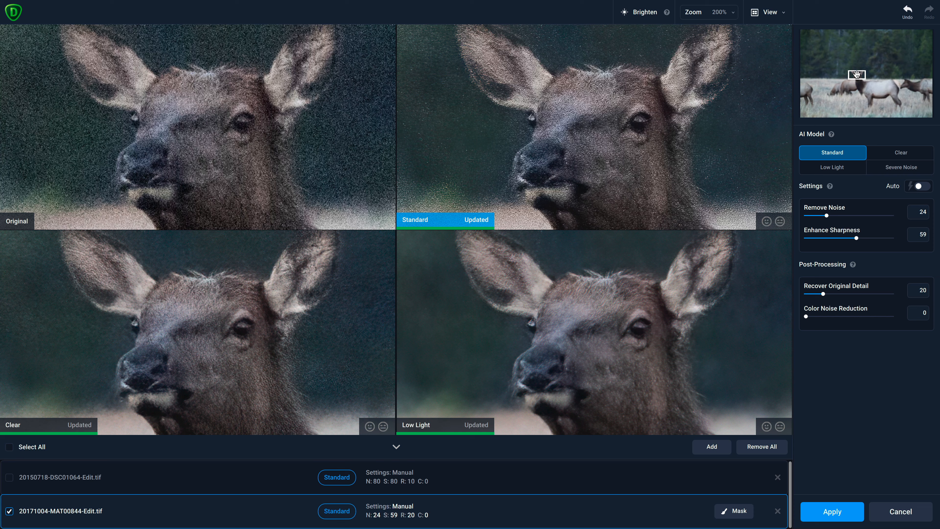
Step: Preview the Low Light, Severe Noise and Clear models on the elk in turn
{"action": "left_click", "coordinate": [832, 166]}
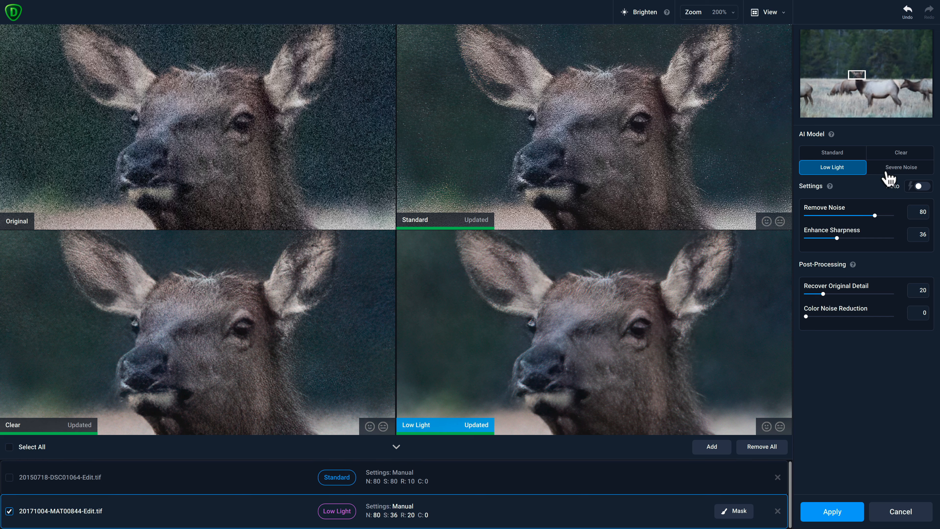
{"action": "left_click", "coordinate": [900, 168]}
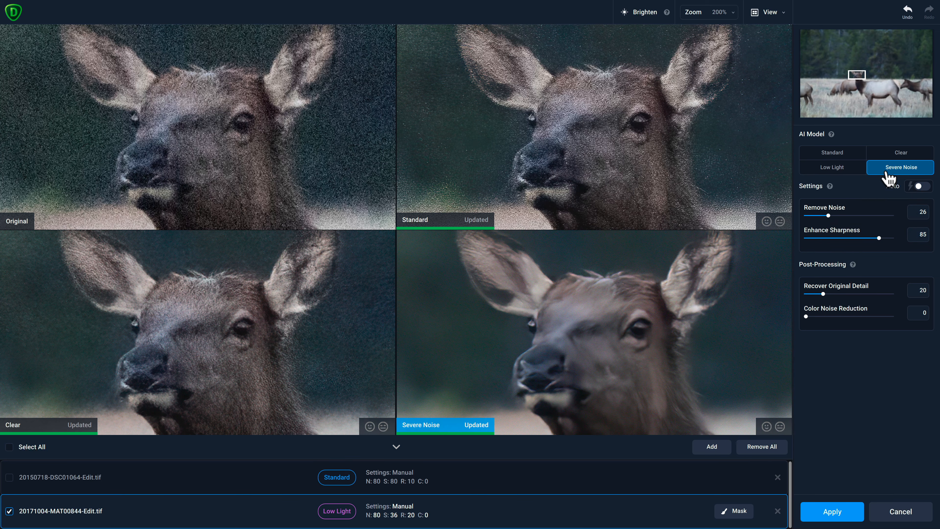
{"action": "left_click", "coordinate": [832, 152]}
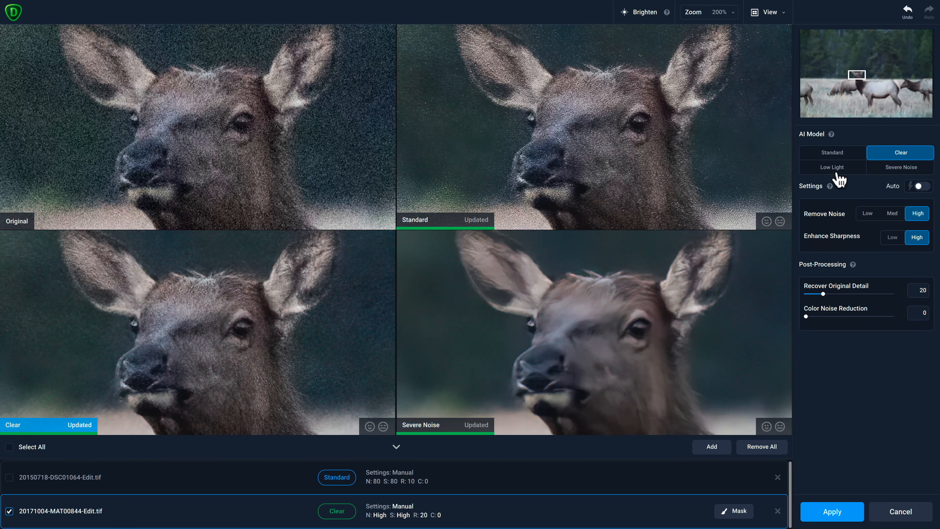
Step: Assign Low Light and Clear to comparison panes and choose Severe Noise for the elk
{"action": "left_click", "coordinate": [832, 168]}
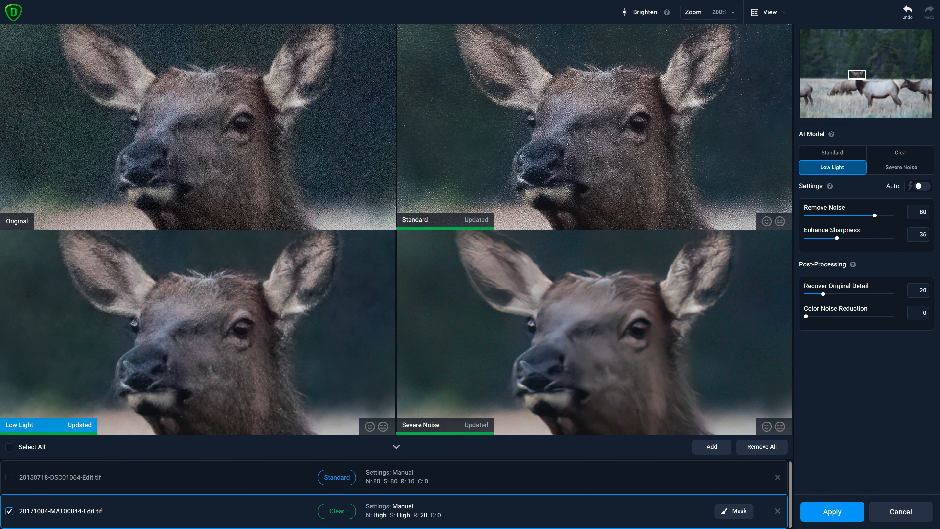
{"action": "left_click", "coordinate": [900, 153]}
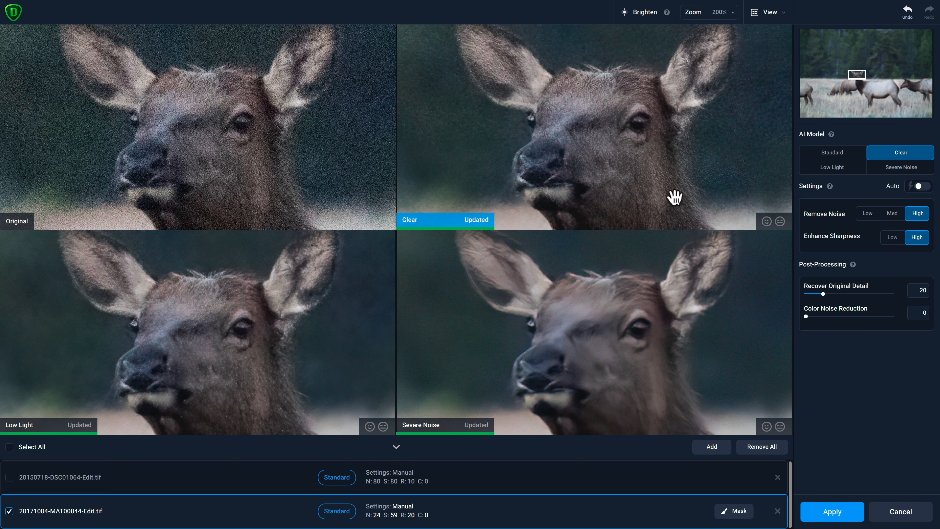
{"action": "left_click", "coordinate": [901, 168]}
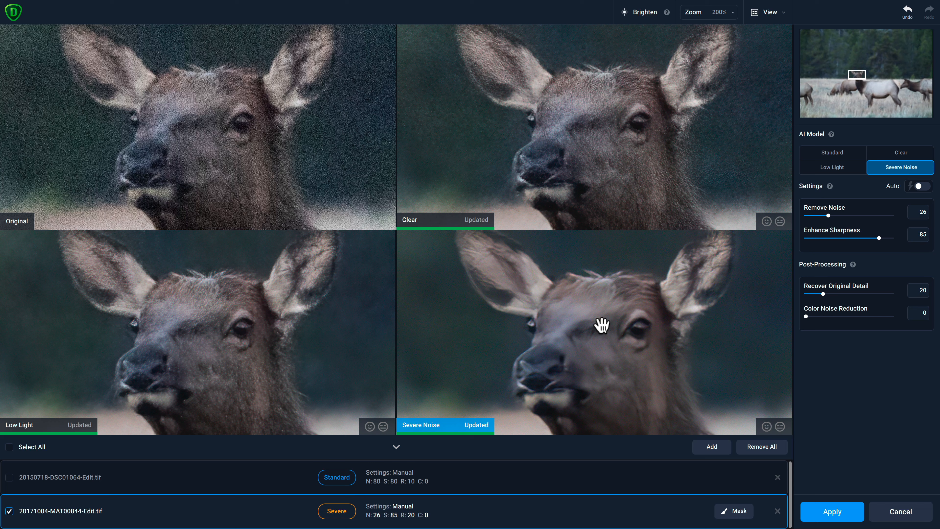
{"action": "left_click", "coordinate": [770, 12]}
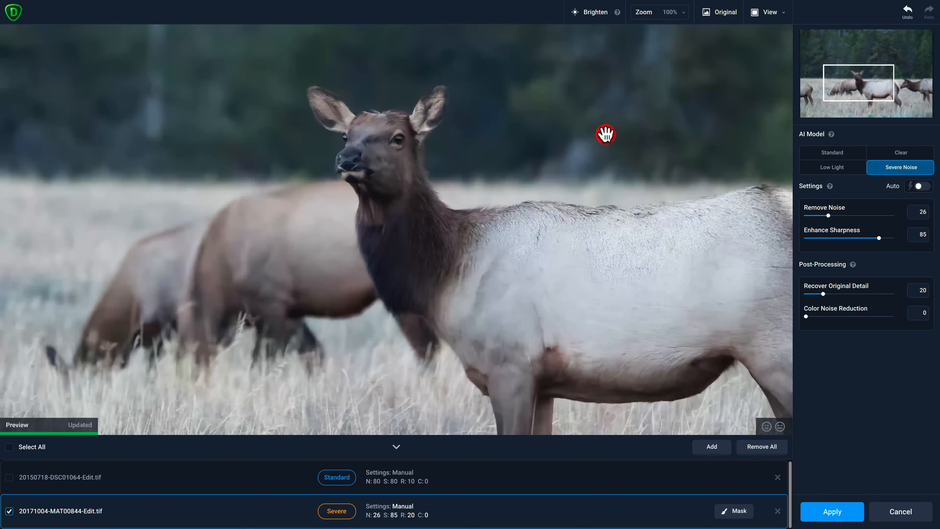
{"action": "mouse_move", "coordinate": [495, 281]}
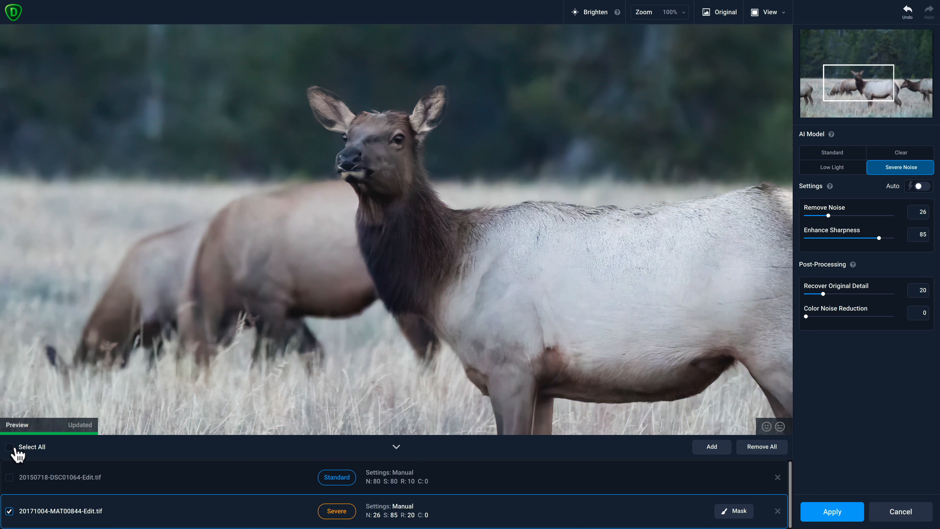
Step: Include both the bee and elk photos via Select All and apply their denoise settings
{"action": "left_click", "coordinate": [8, 447]}
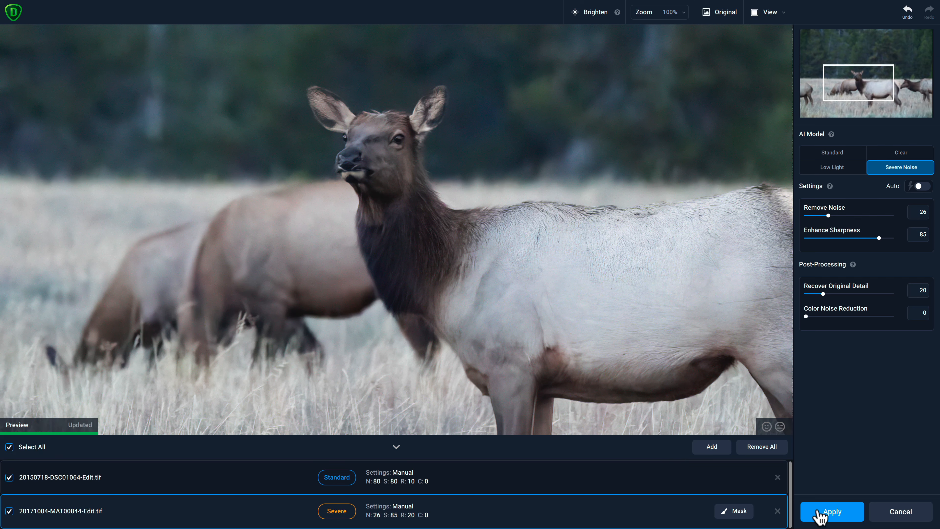
{"action": "left_click", "coordinate": [831, 511]}
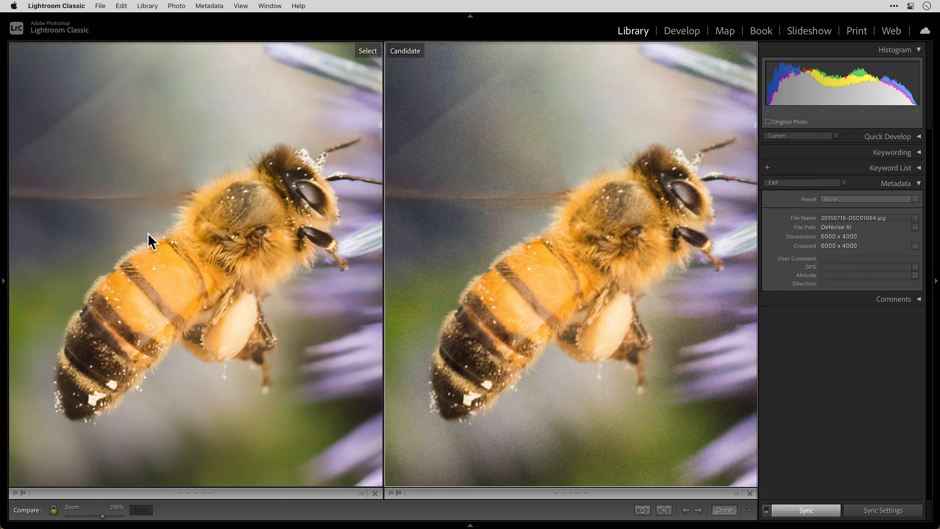
{"action": "mouse_move", "coordinate": [539, 227]}
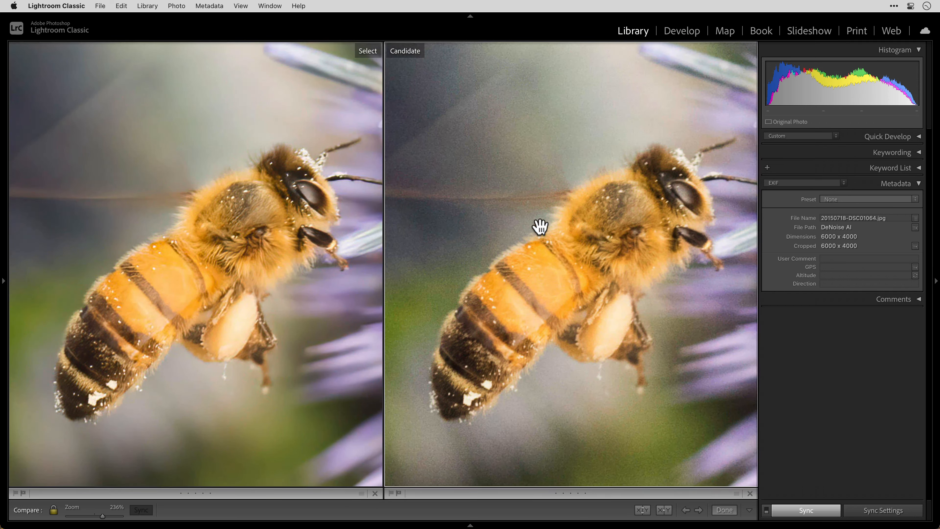
{"action": "mouse_move", "coordinate": [553, 232]}
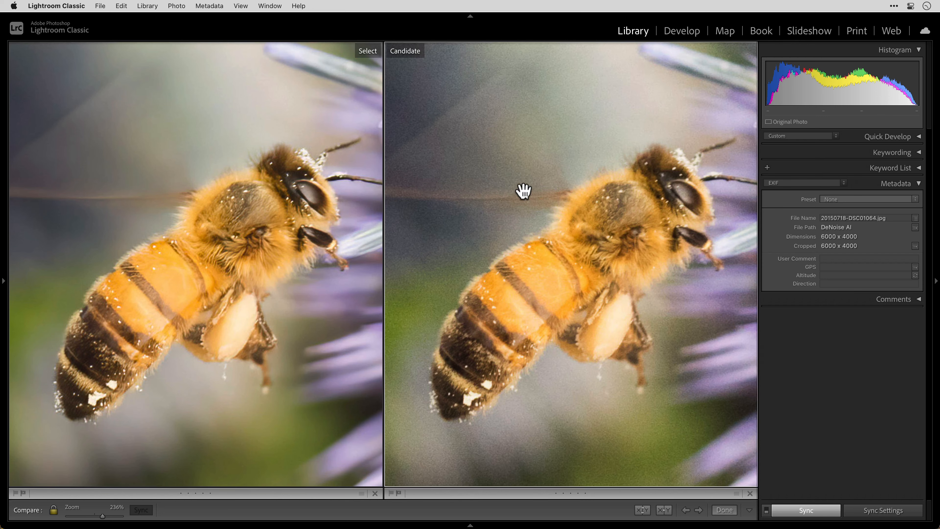
{"action": "mouse_move", "coordinate": [133, 260]}
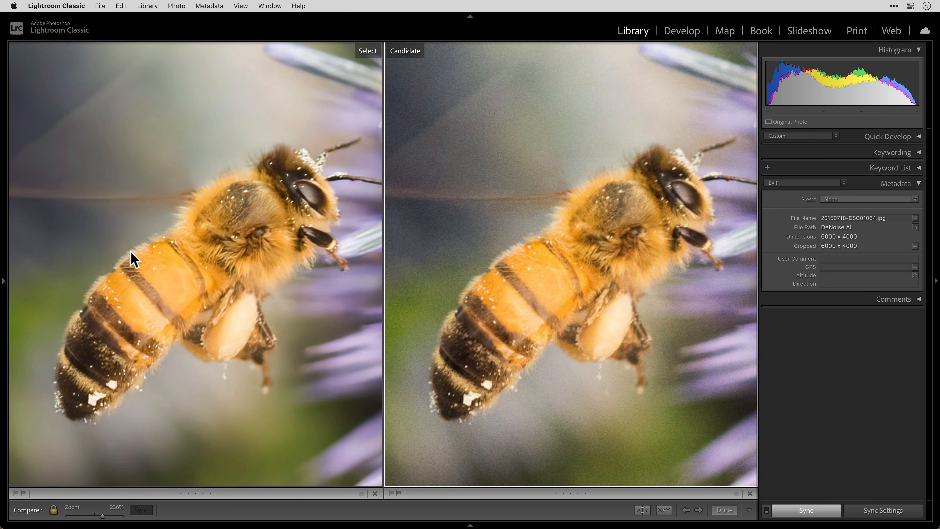